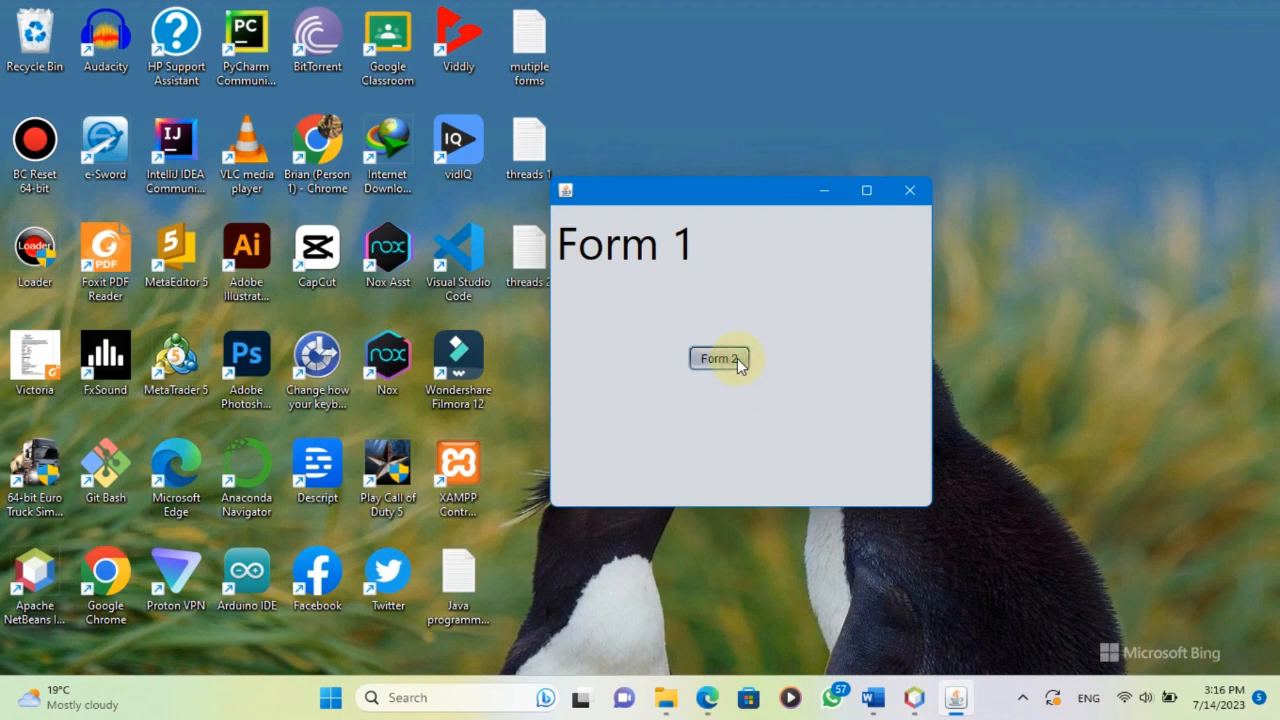
Show the Form 2 window from Form 1's button, then close it again.
click(718, 358)
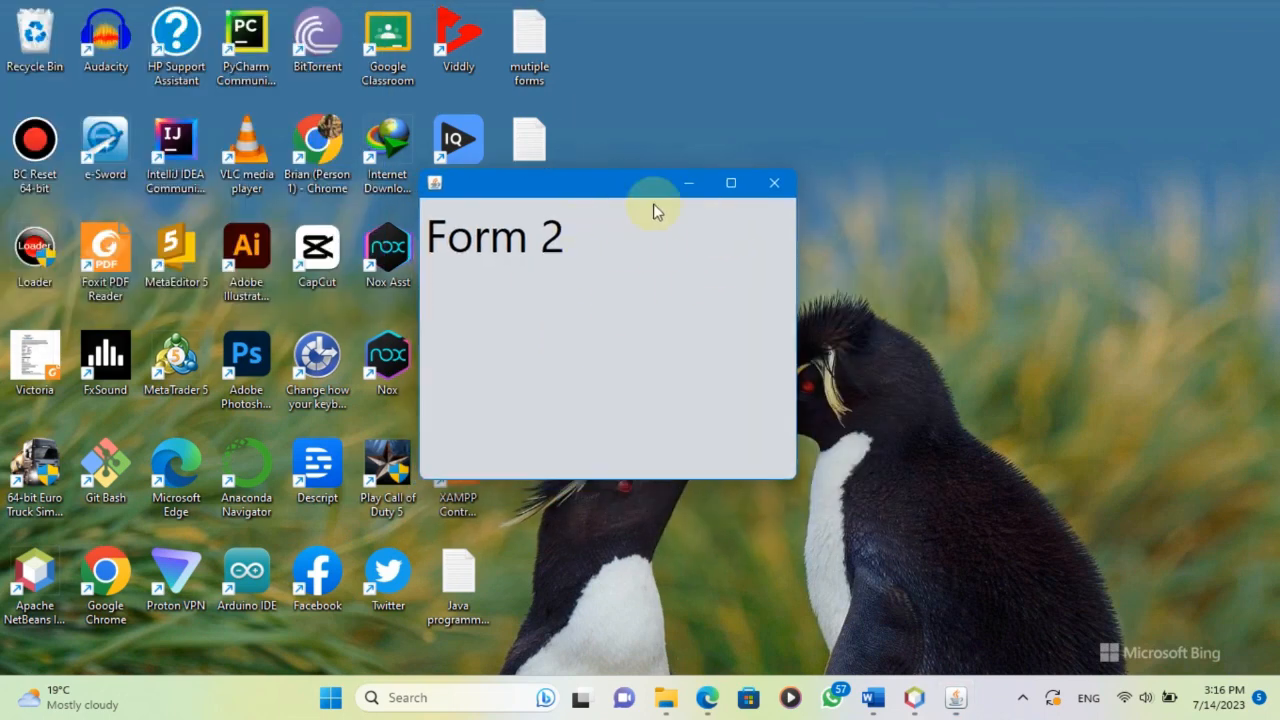
mouse_move(724, 220)
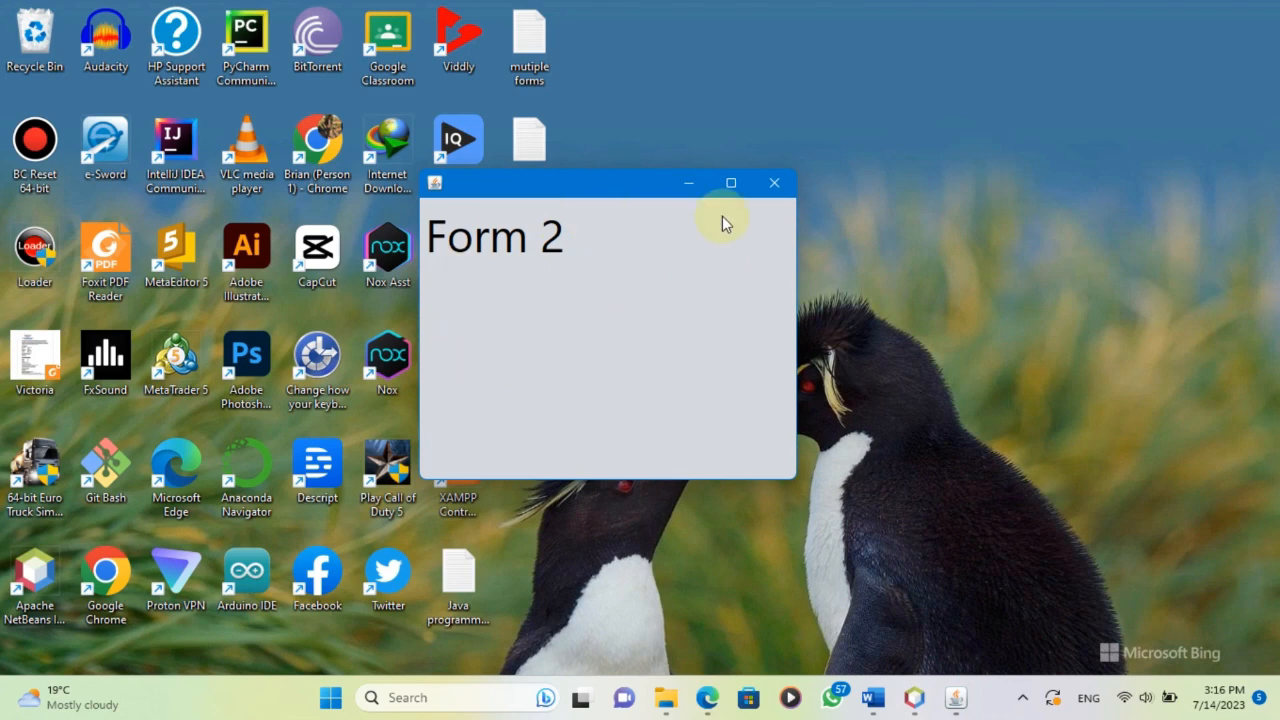
mouse_move(774, 184)
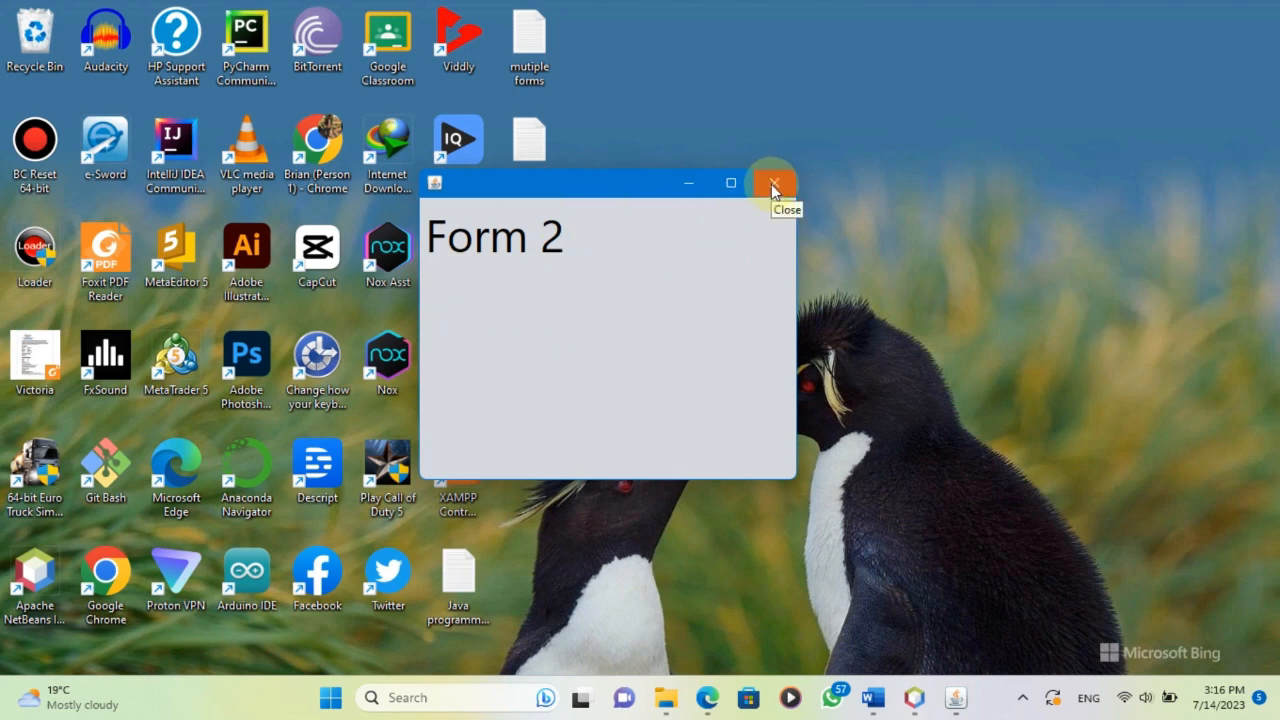
click(772, 184)
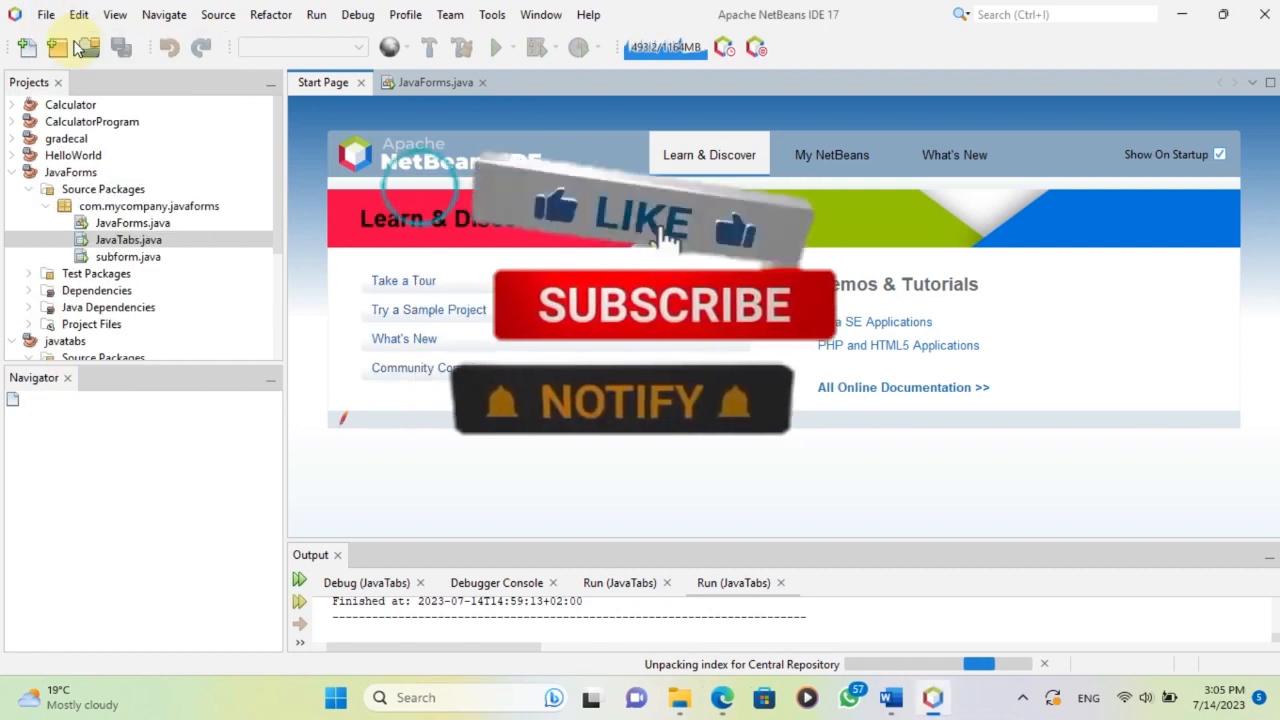
Create a Maven Java Application project named JavaProgram1 via the New Project wizard.
click(24, 48)
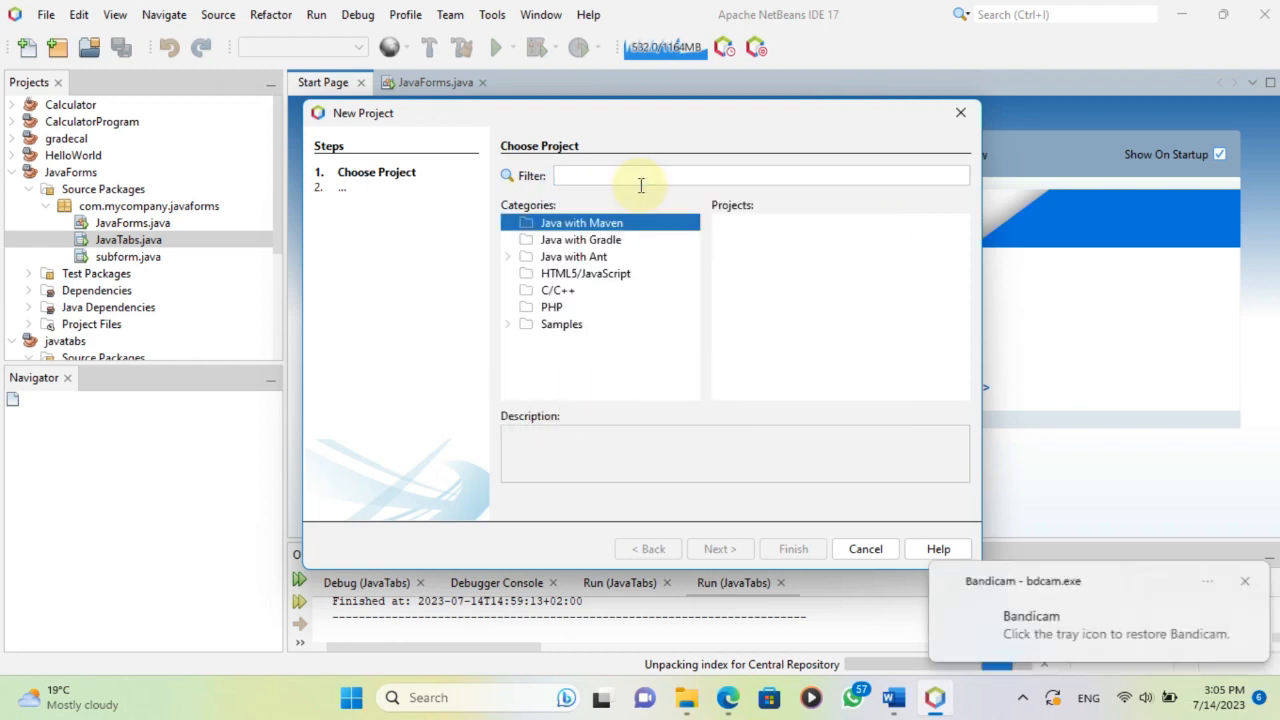
click(578, 222)
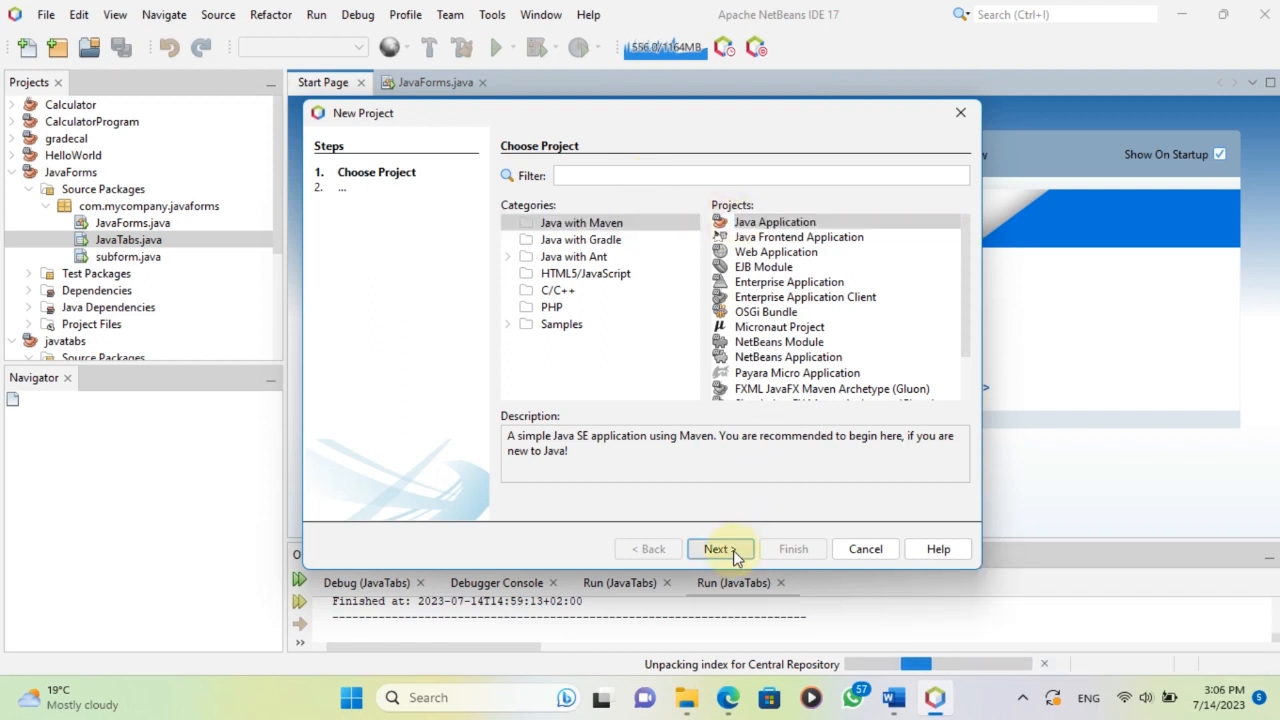
click(720, 548)
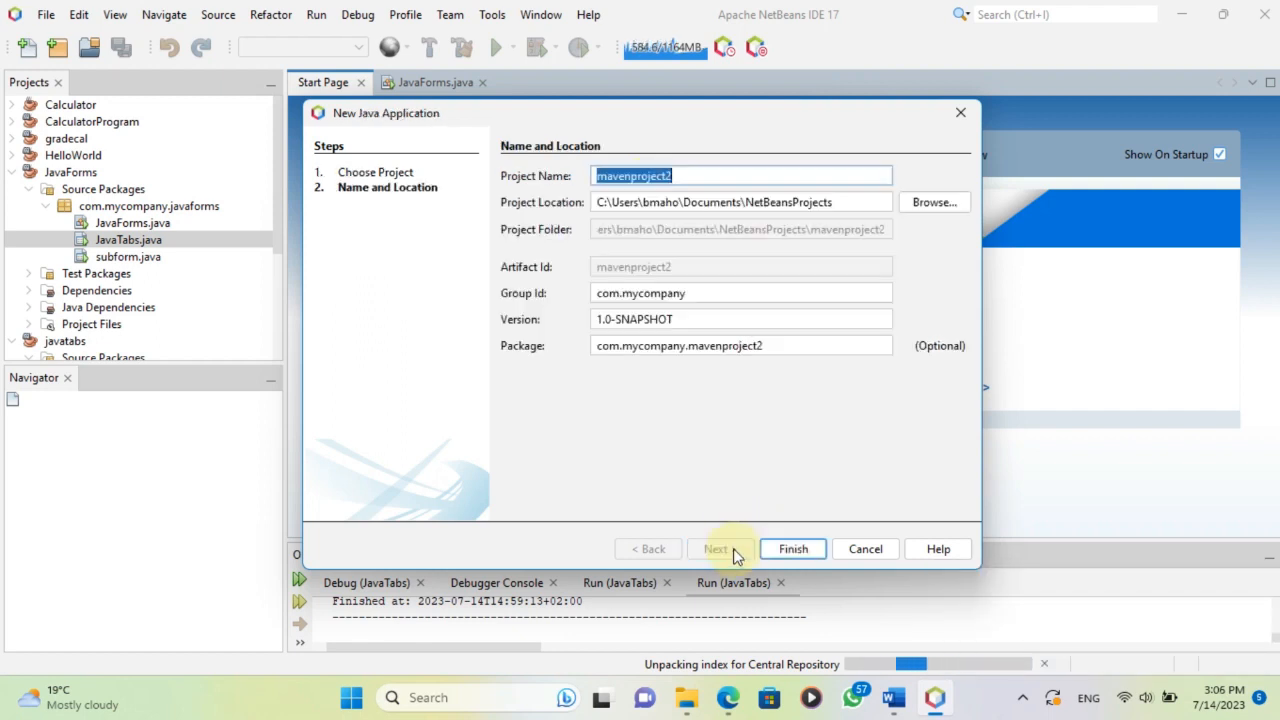
text(Ja)
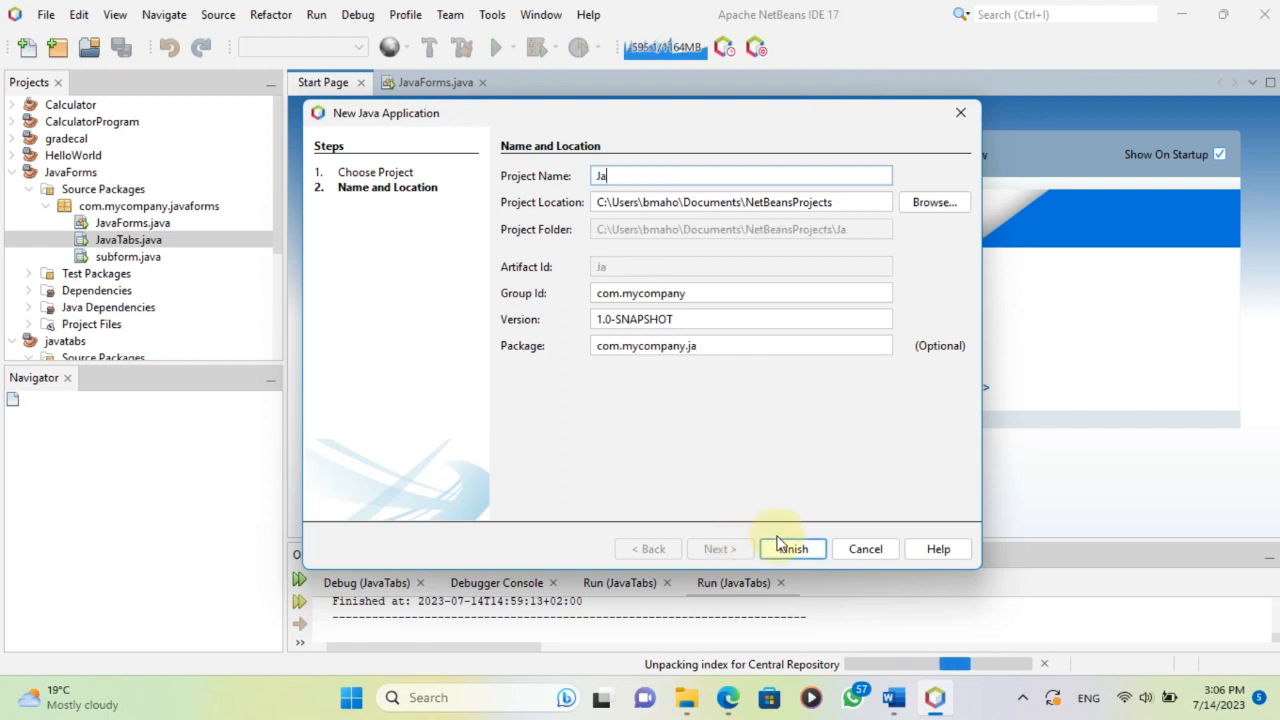
text(vaPrograms)
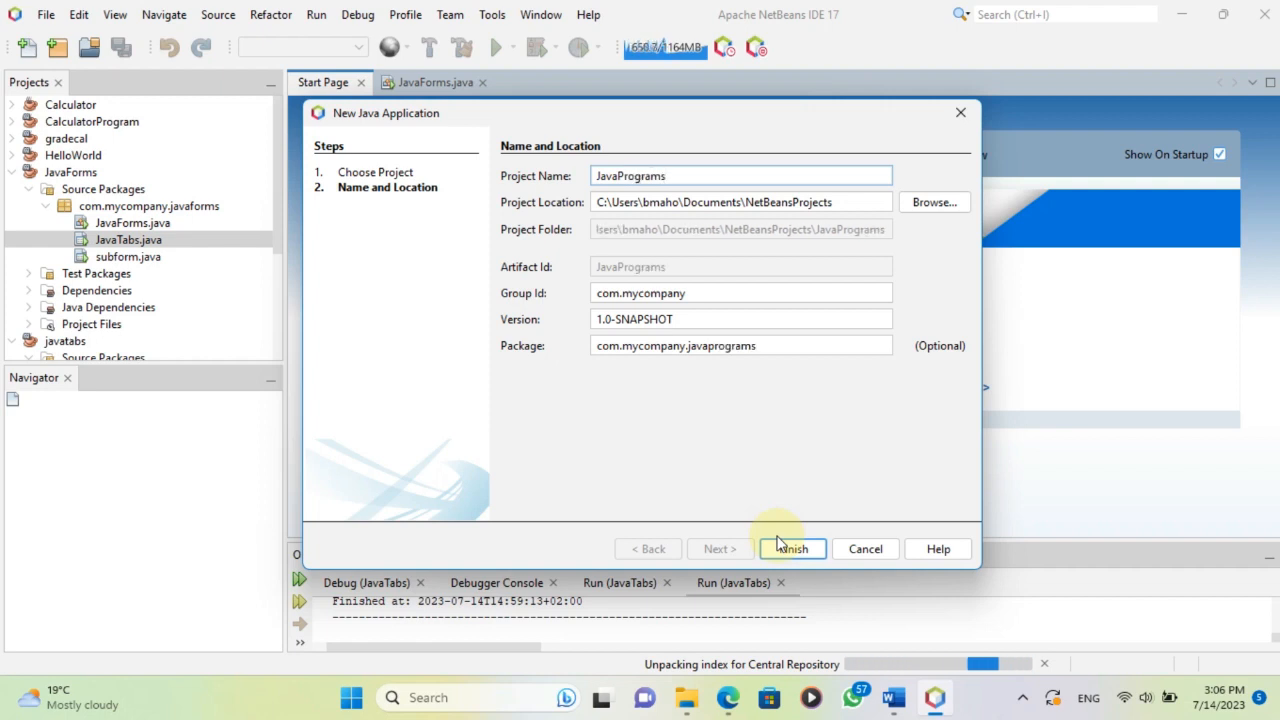
click(792, 548)
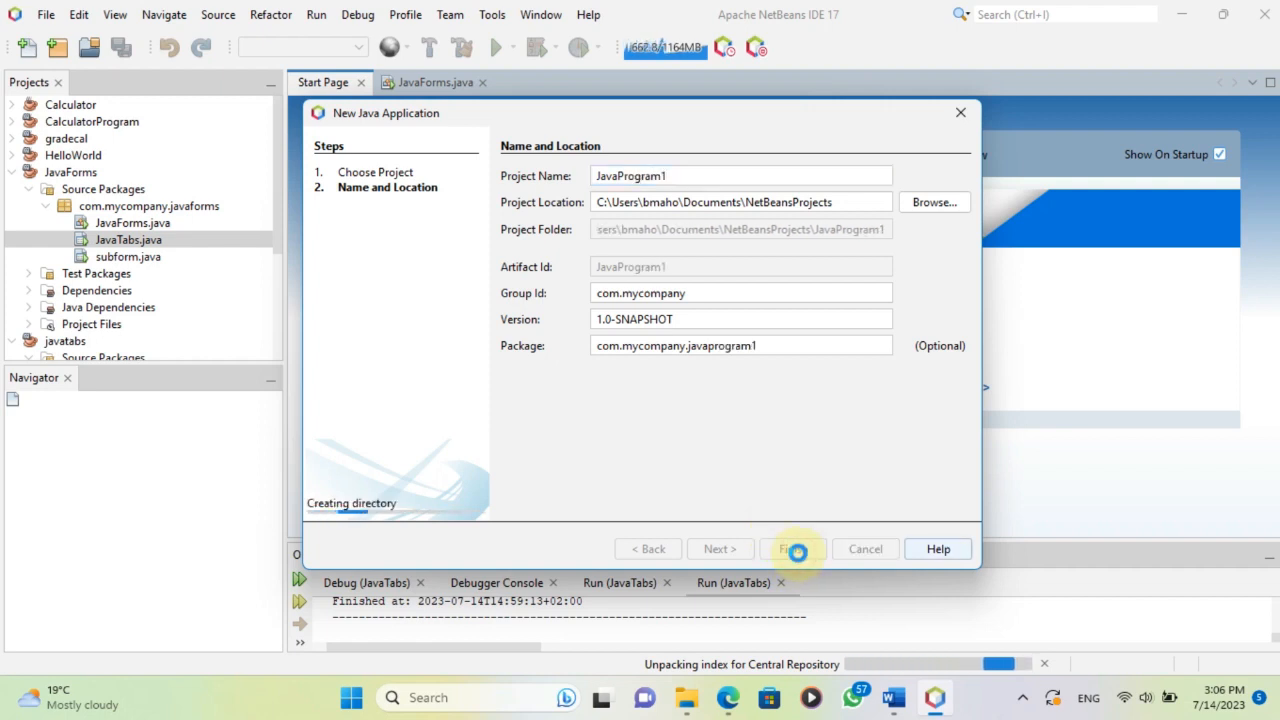
click(792, 548)
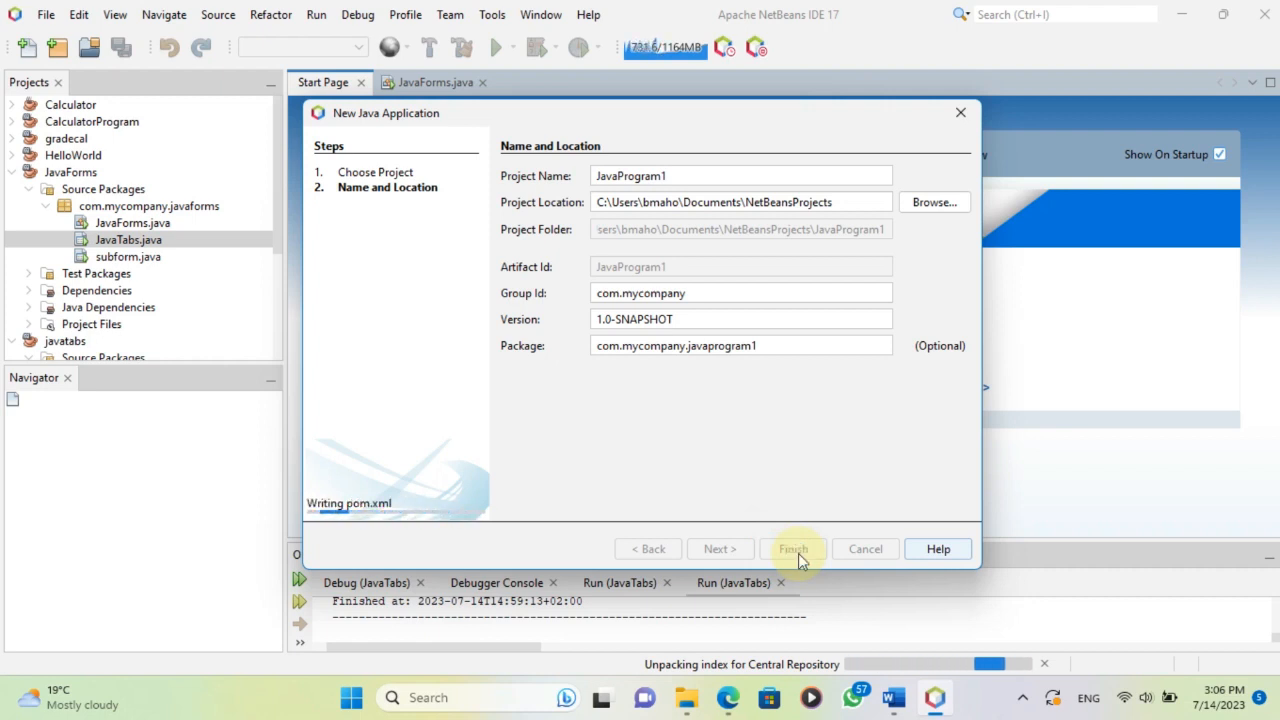
click(792, 548)
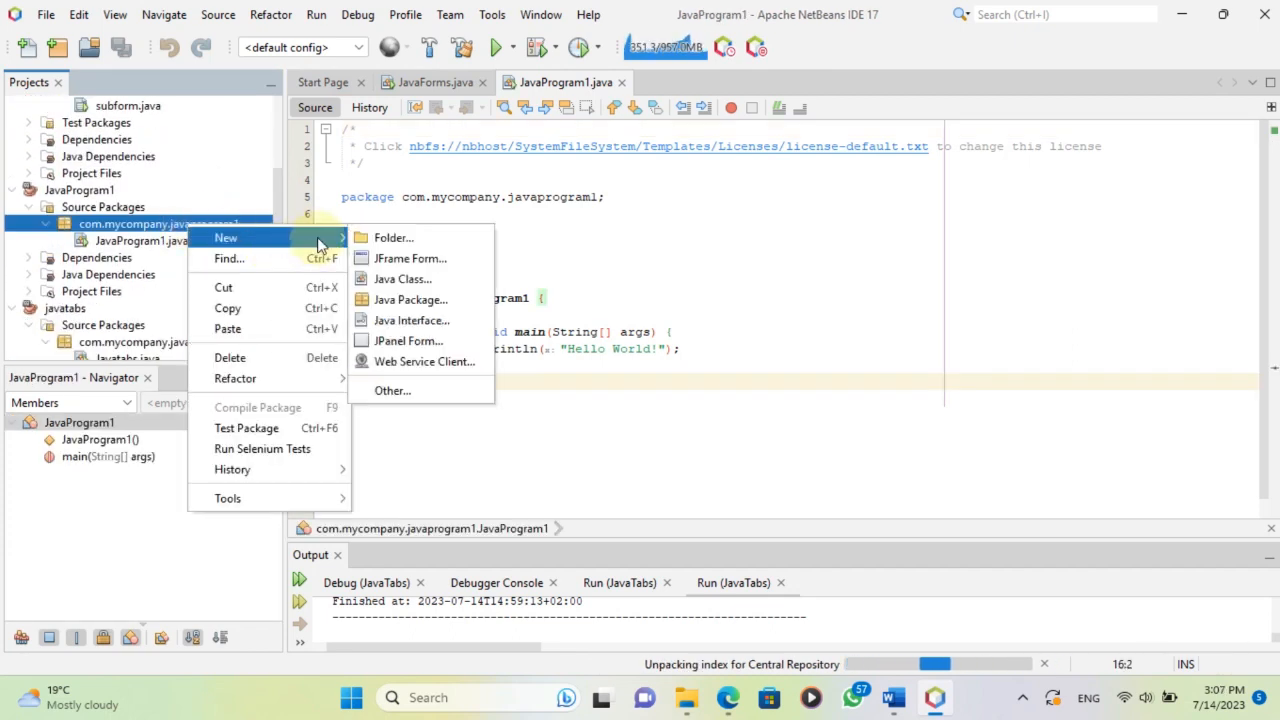
Add a JFrame Form named JFrame1 to the com.mycompany.javaprogram1 package.
click(410, 258)
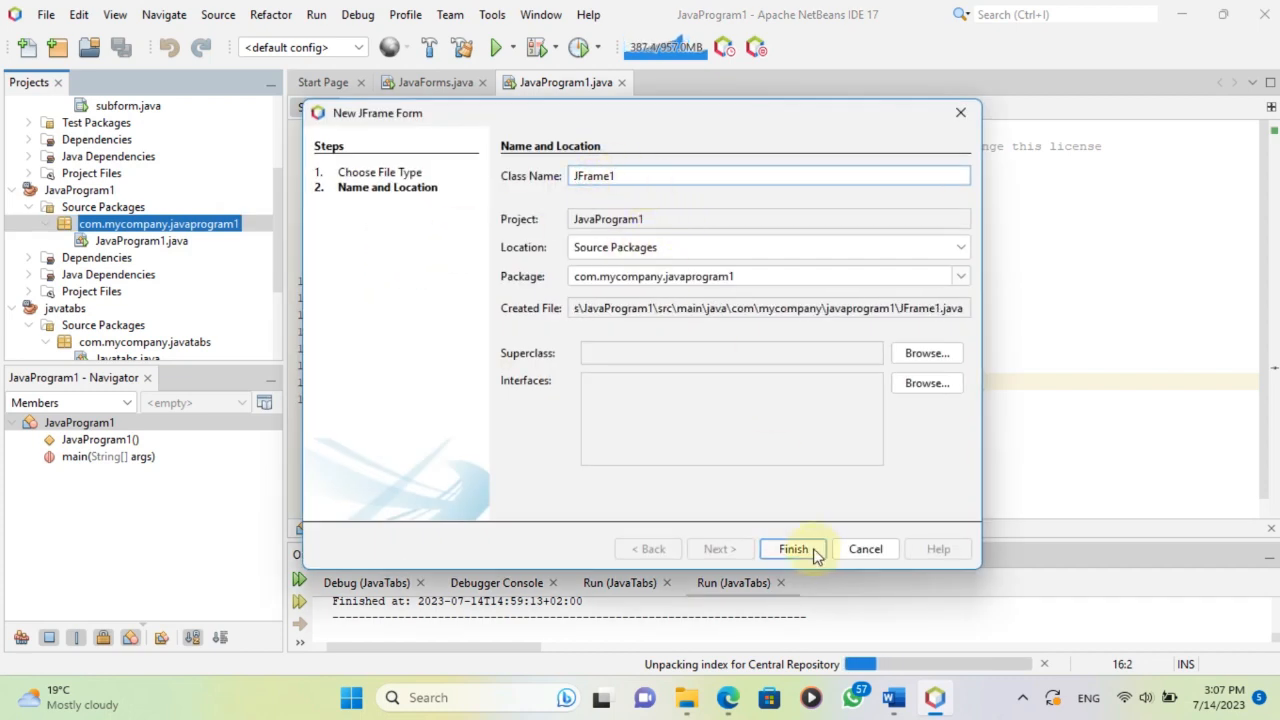
click(792, 548)
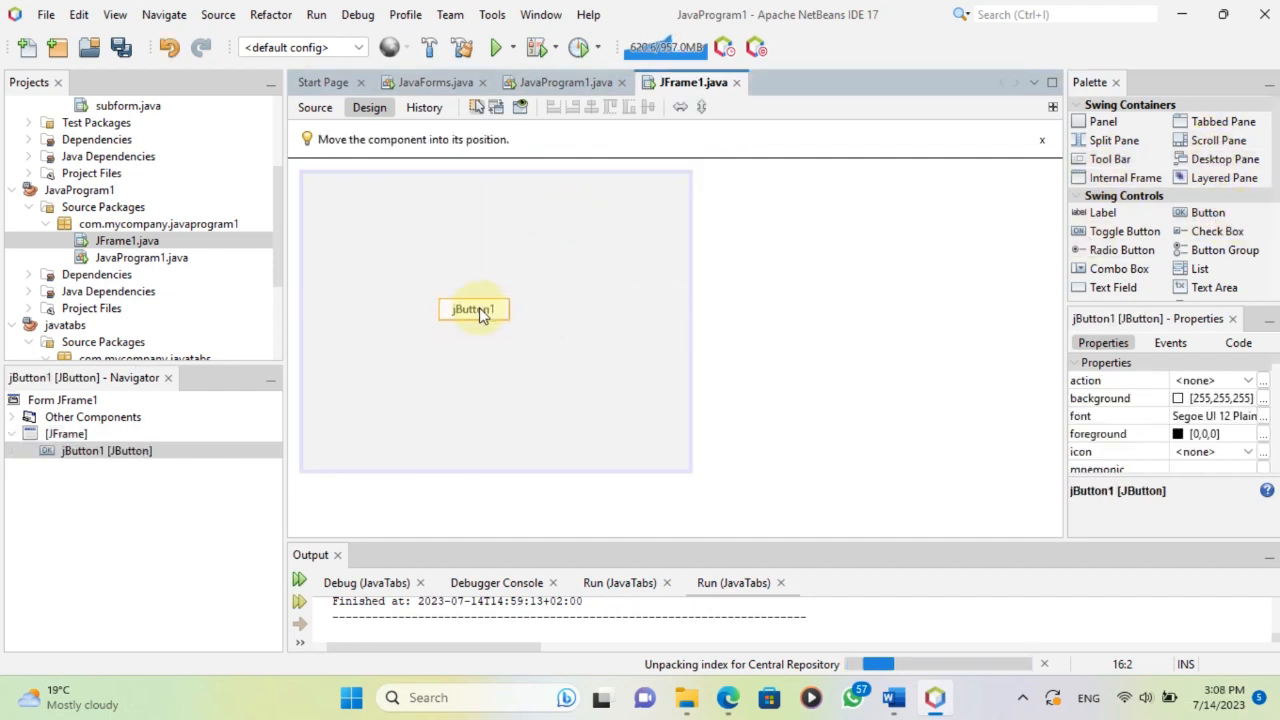
Rename JFrame1's button to Form 2 and add a Form 1 label at the top-left corner.
double_click(472, 308)
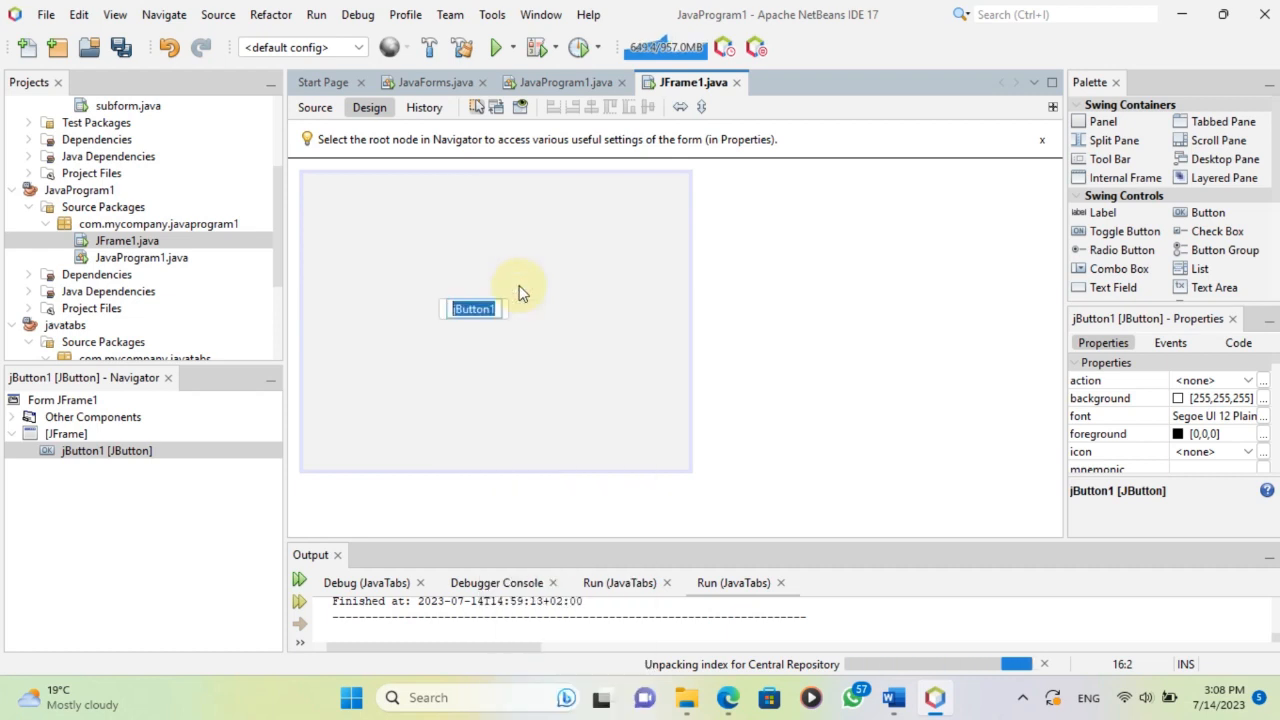
text(Form 2)
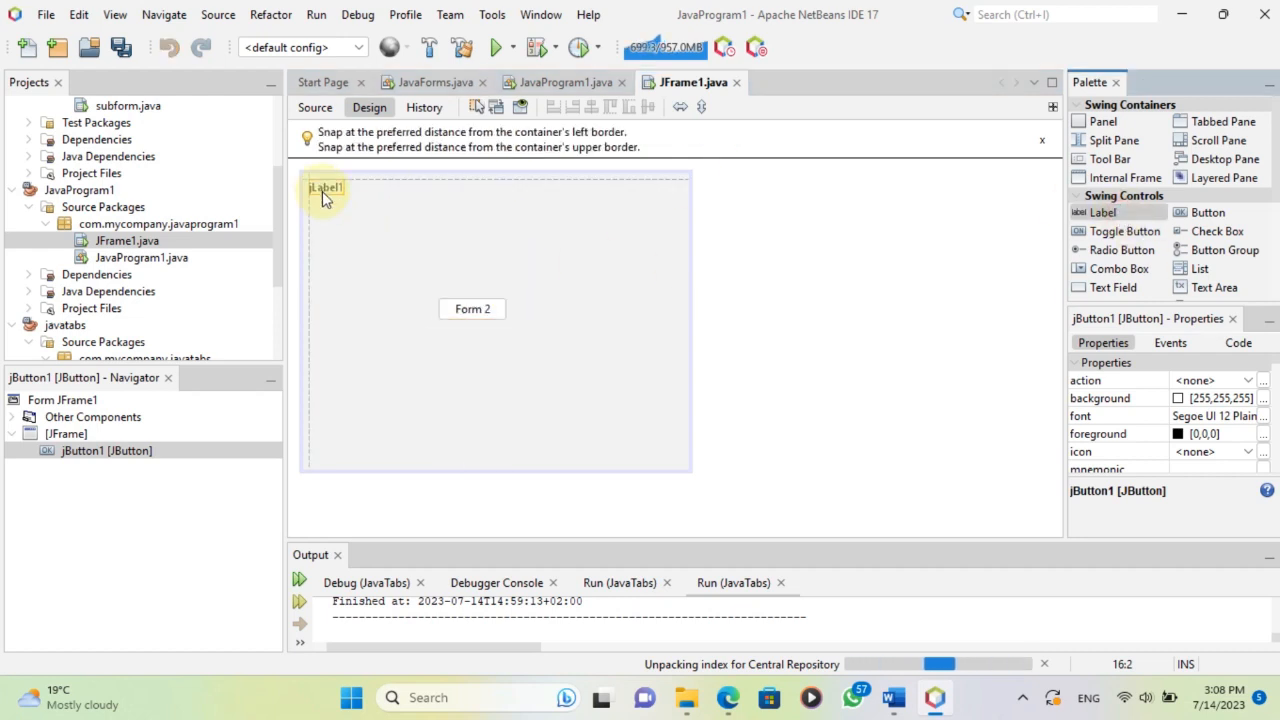
click(326, 188)
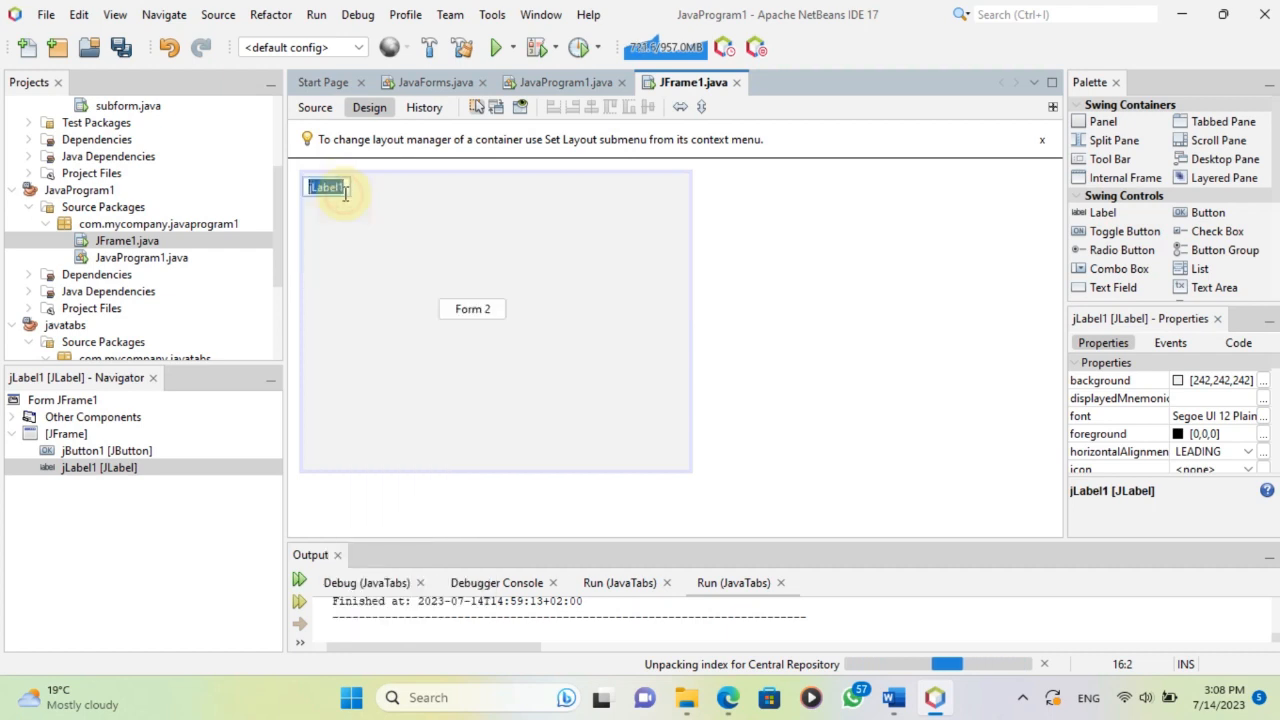
text(Form 1)
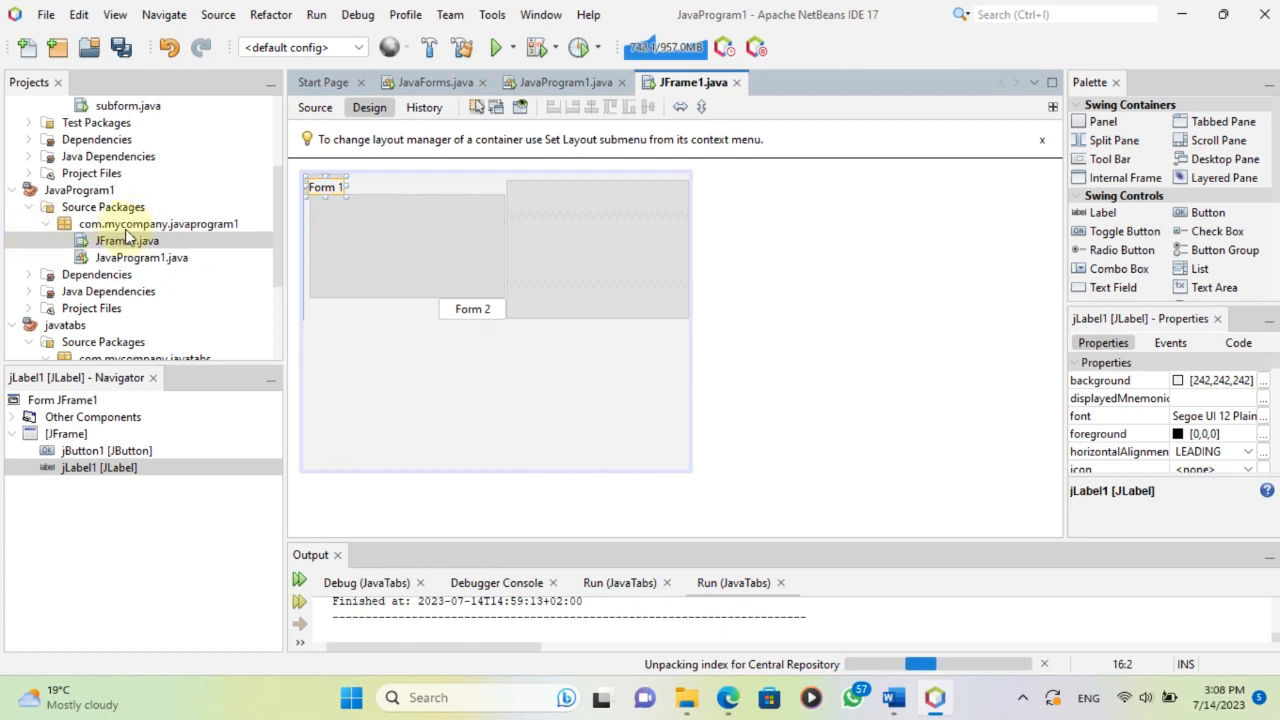
right_click(156, 224)
text(JFrame2)
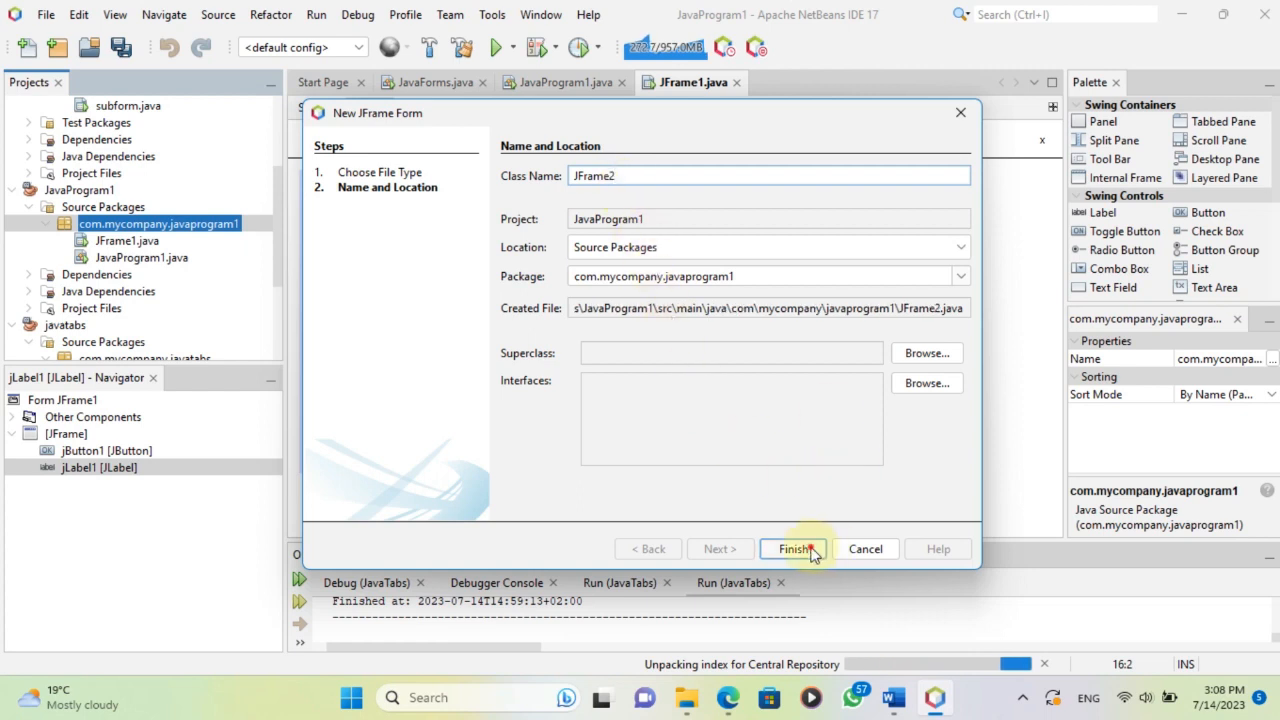
Create the JFrame2 form and place a label reading Form 2 at its top-left corner.
click(794, 548)
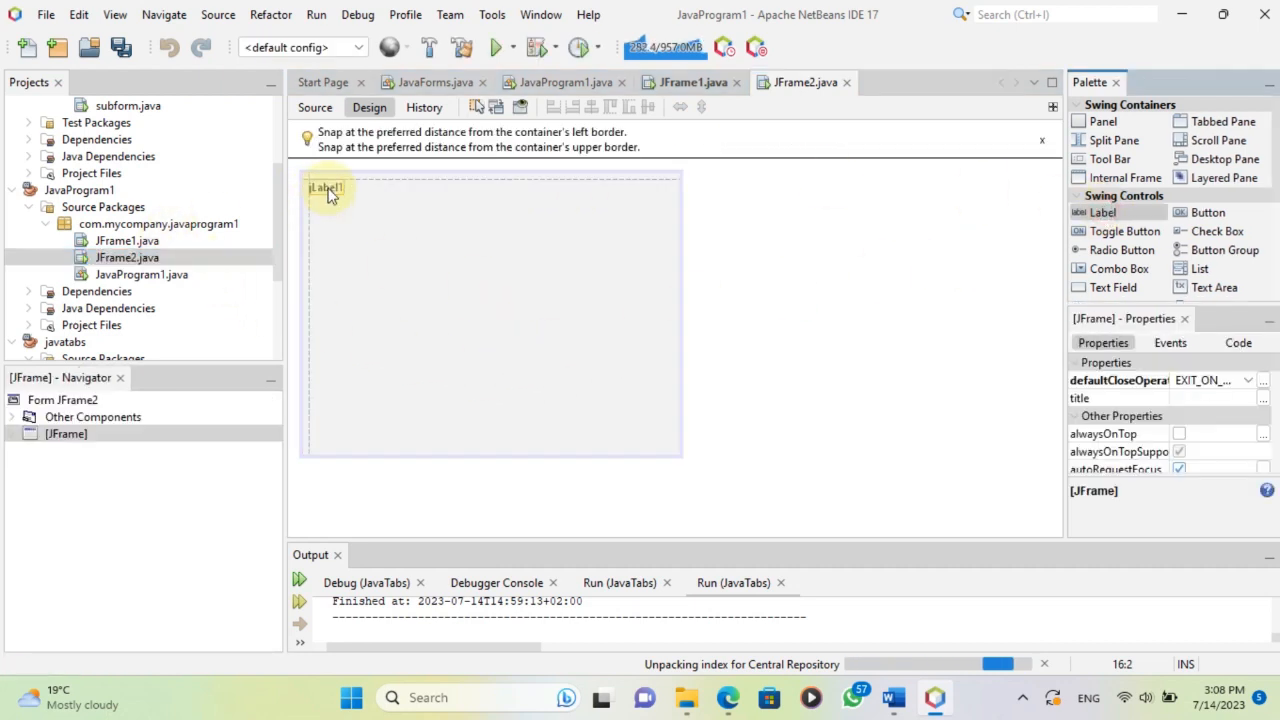
click(330, 190)
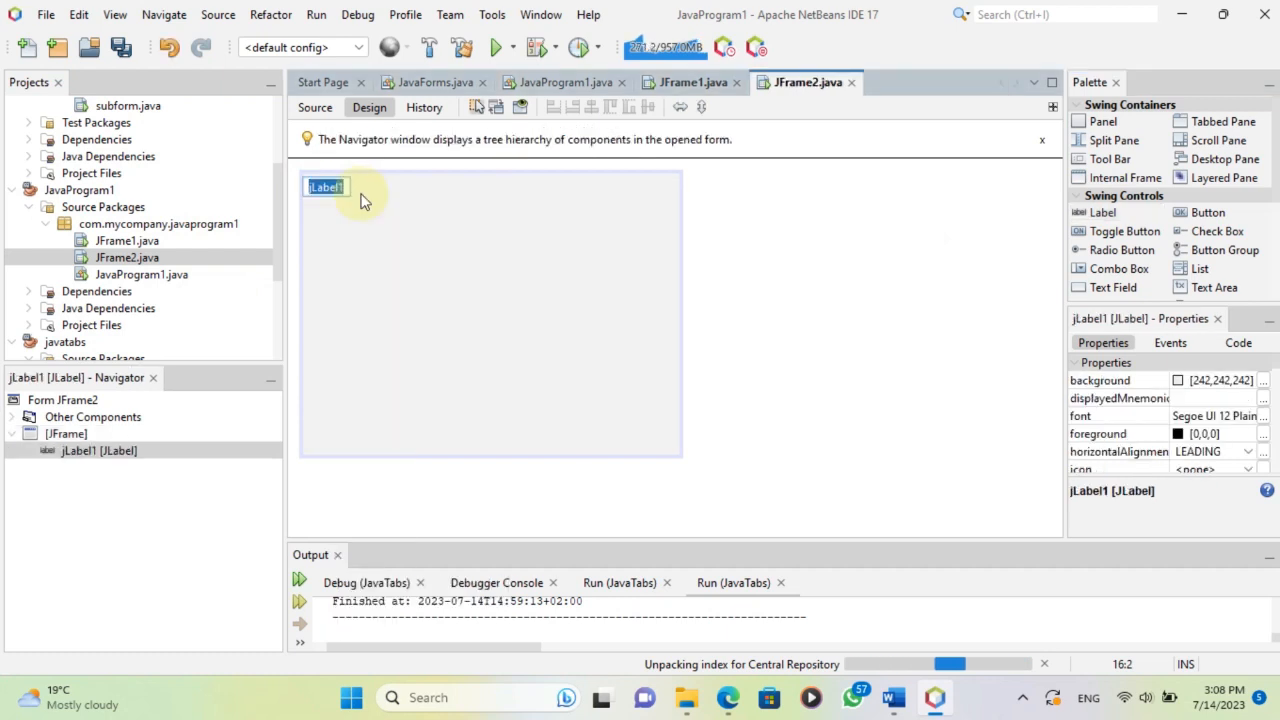
text(Form 2)
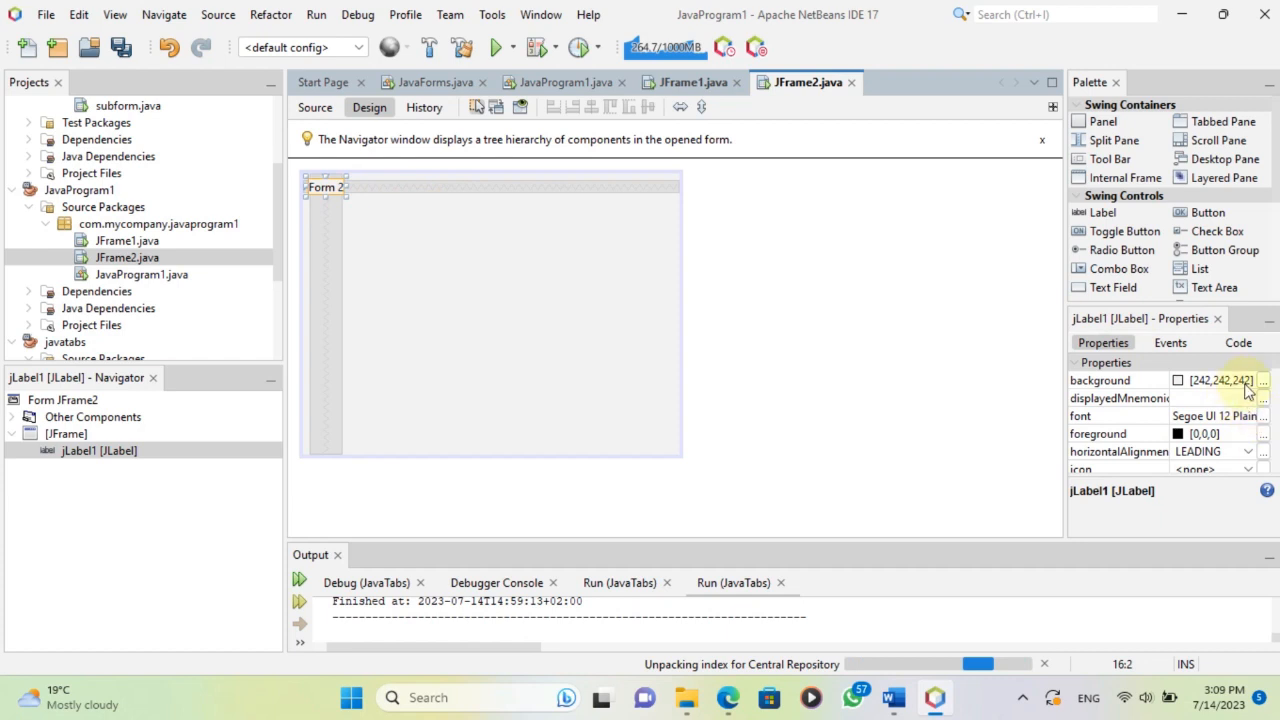
mouse_move(346, 210)
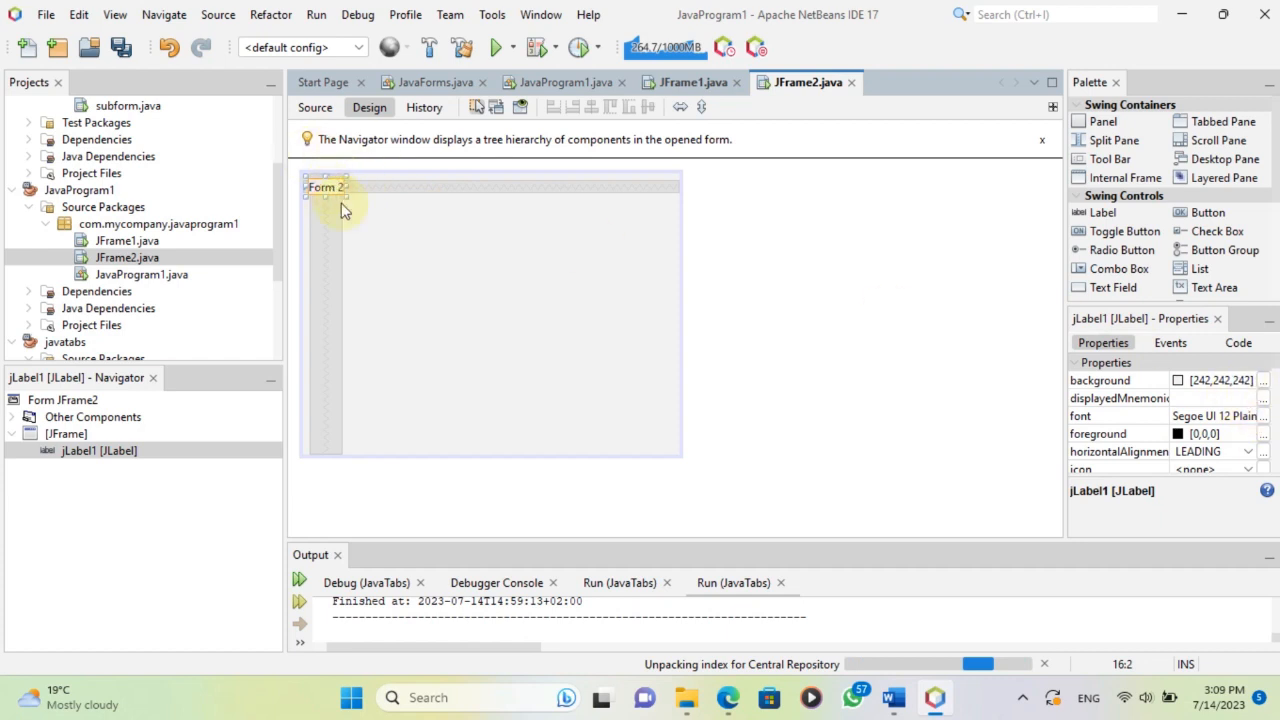
Set the Form 2 label's font to size 48, then reopen JFrame1 in the designer.
click(340, 188)
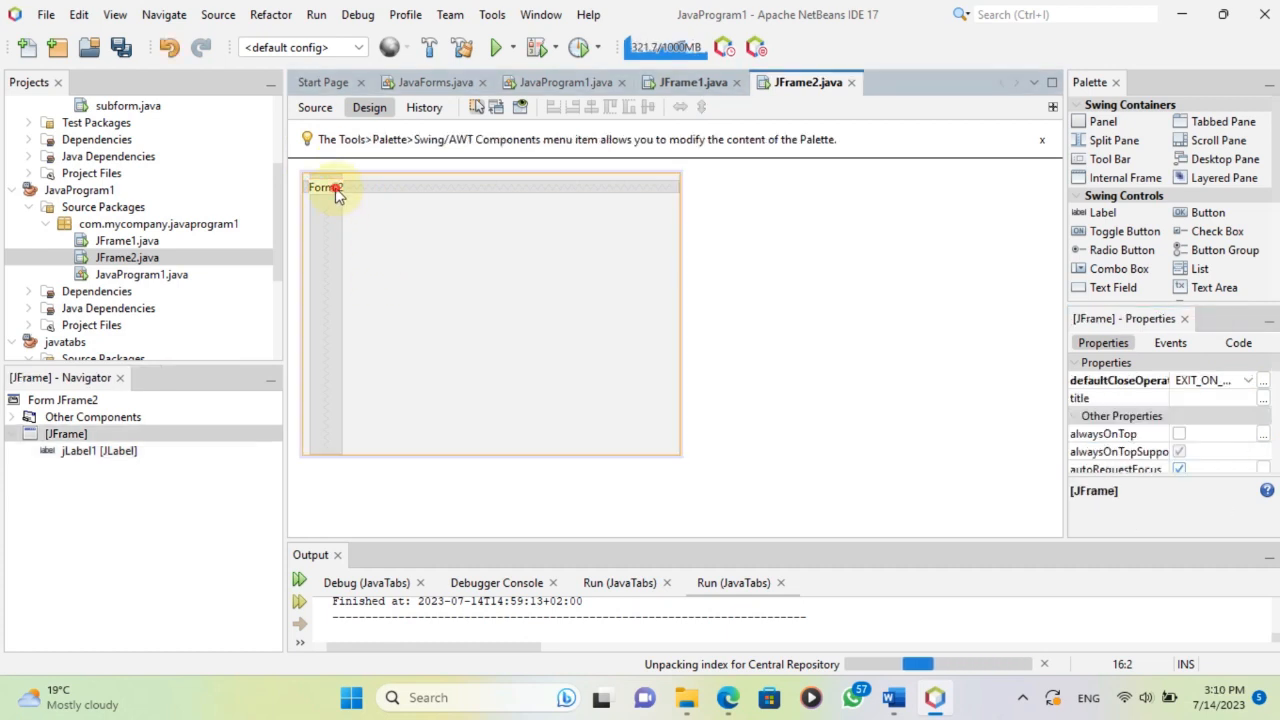
click(324, 188)
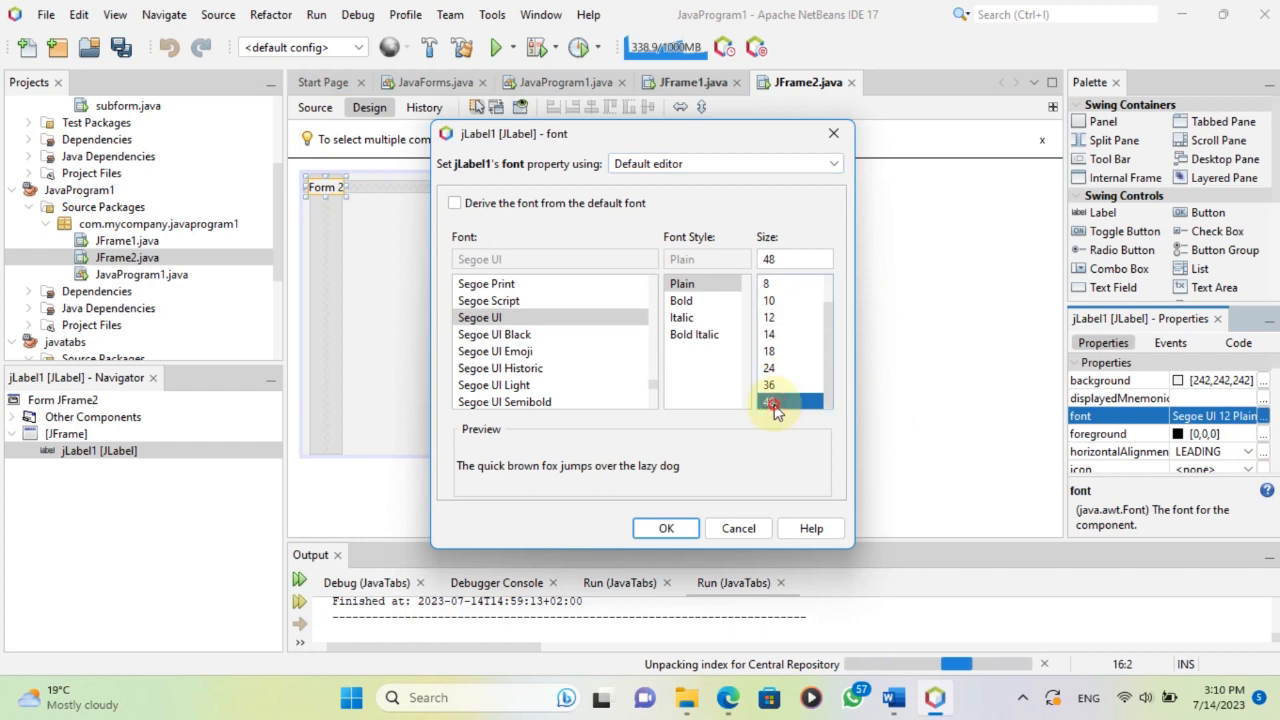
click(664, 528)
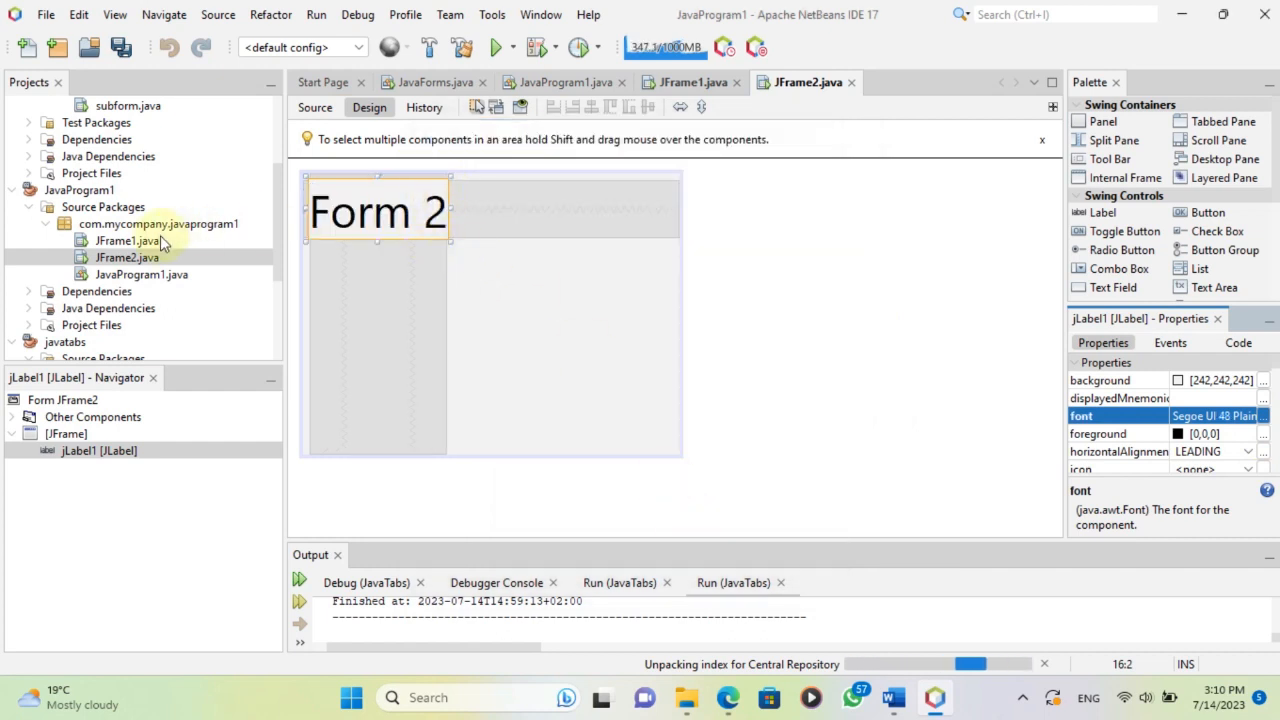
click(124, 240)
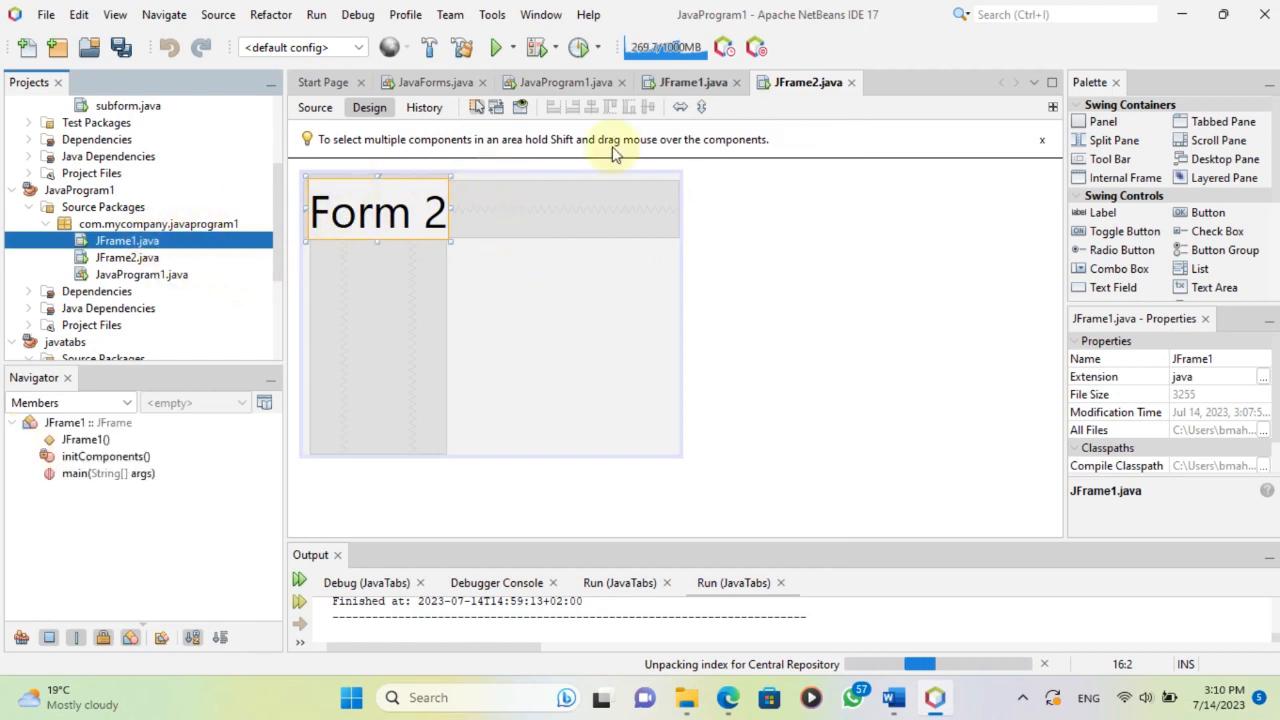
click(688, 82)
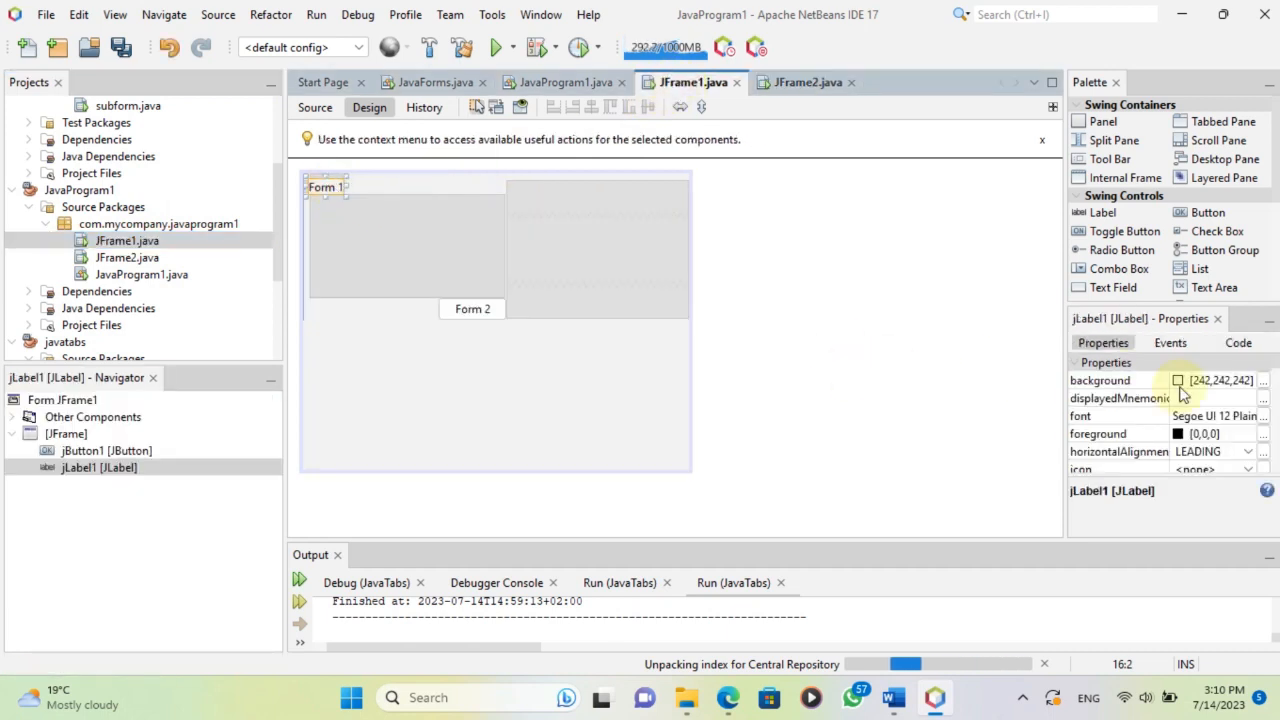
Set the Form 1 label's font to size 48, move the Form 2 button beneath it, and create its jButton1ActionPerformed handler.
click(1268, 414)
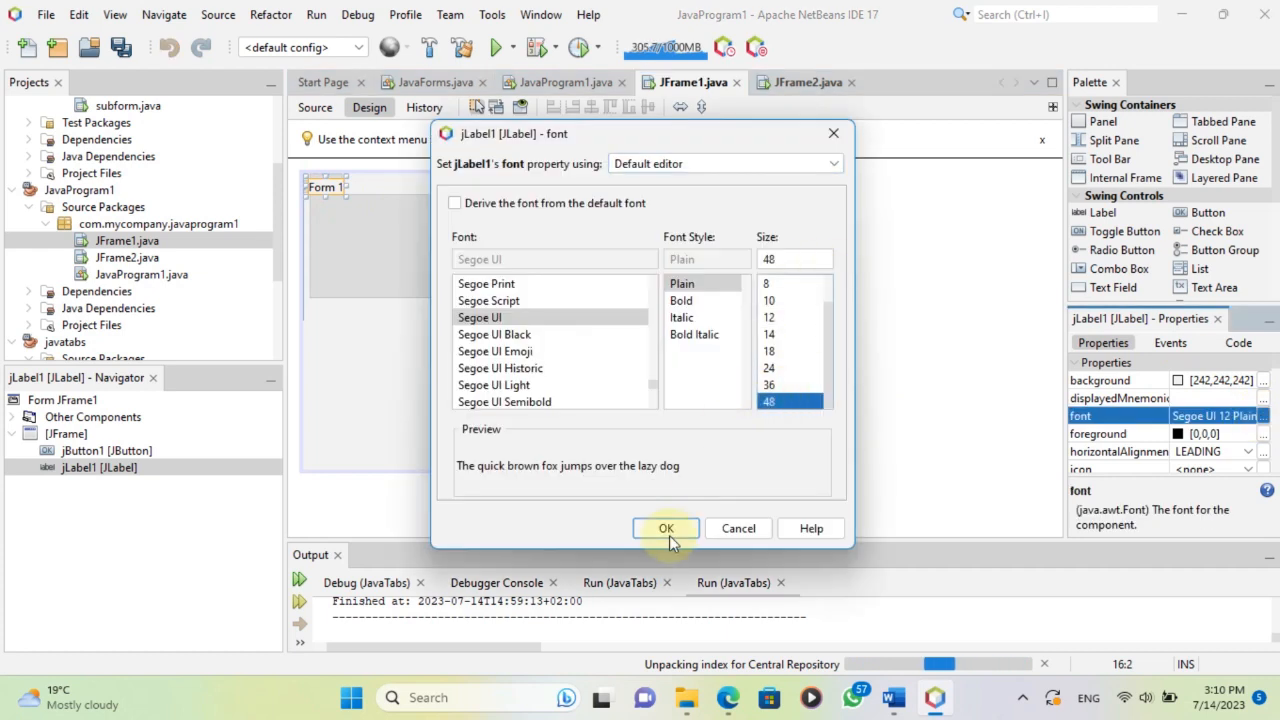
click(664, 528)
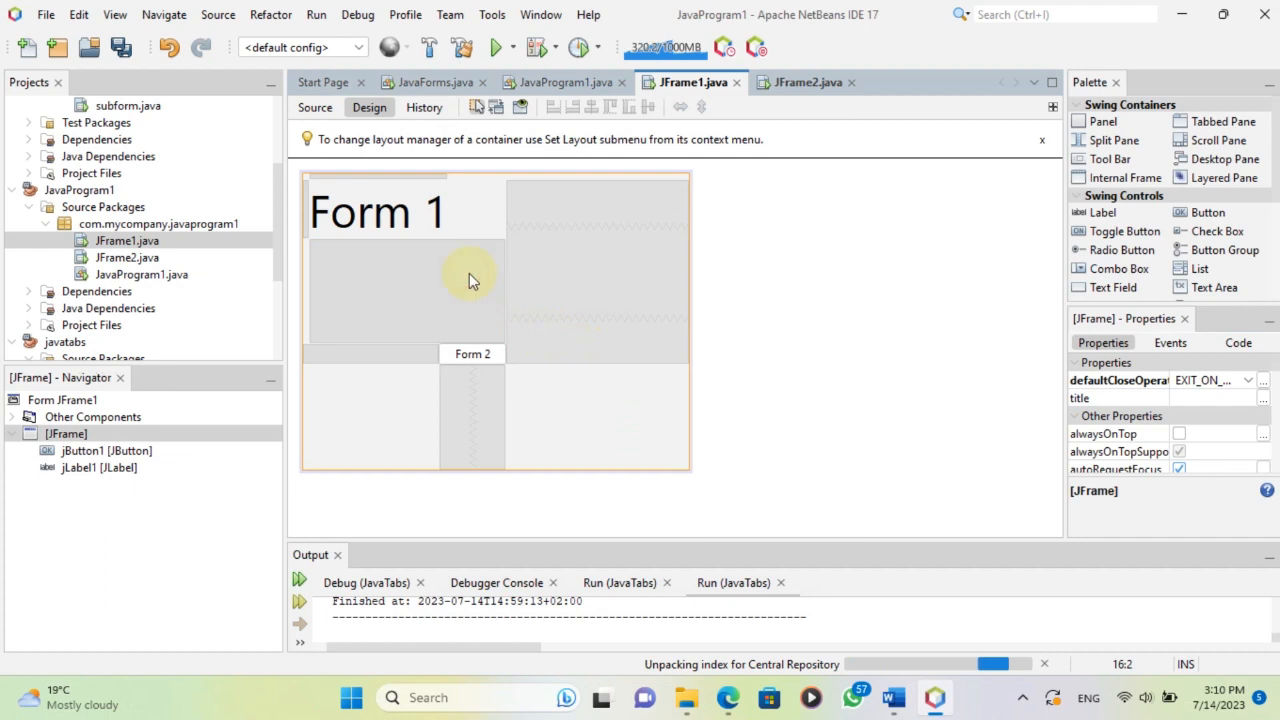
click(472, 354)
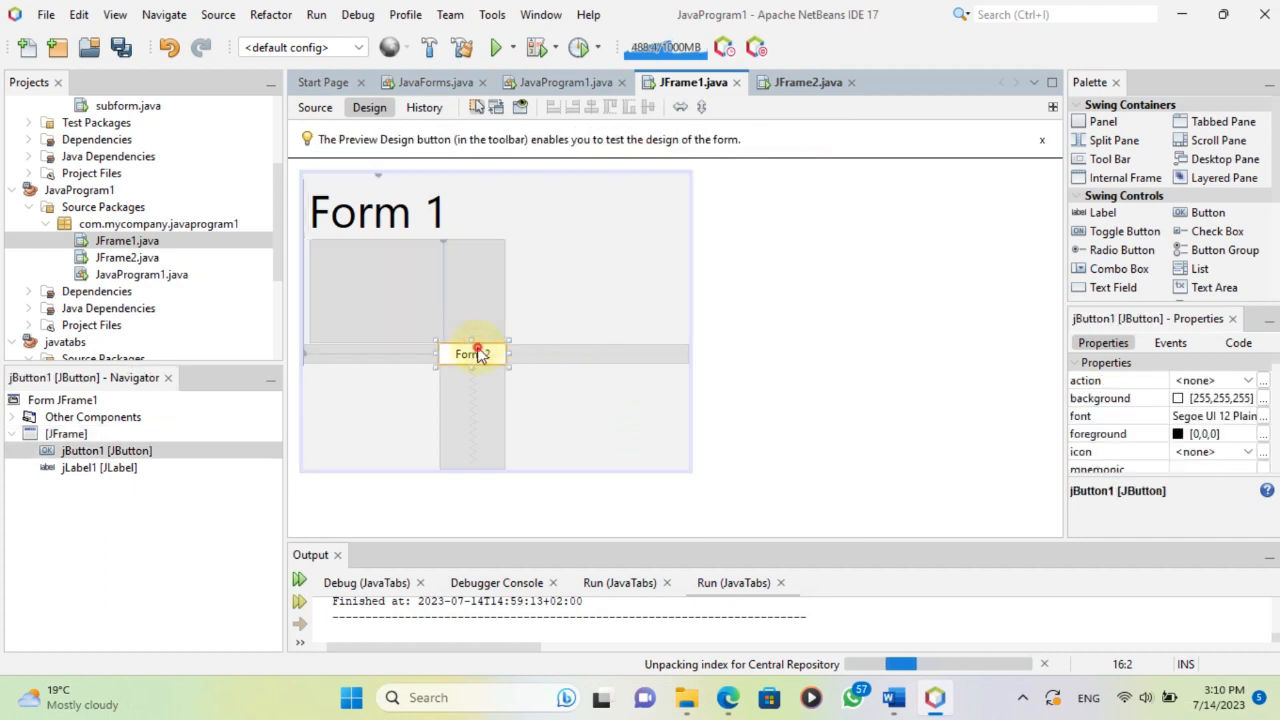
drag(472, 352, 472, 324)
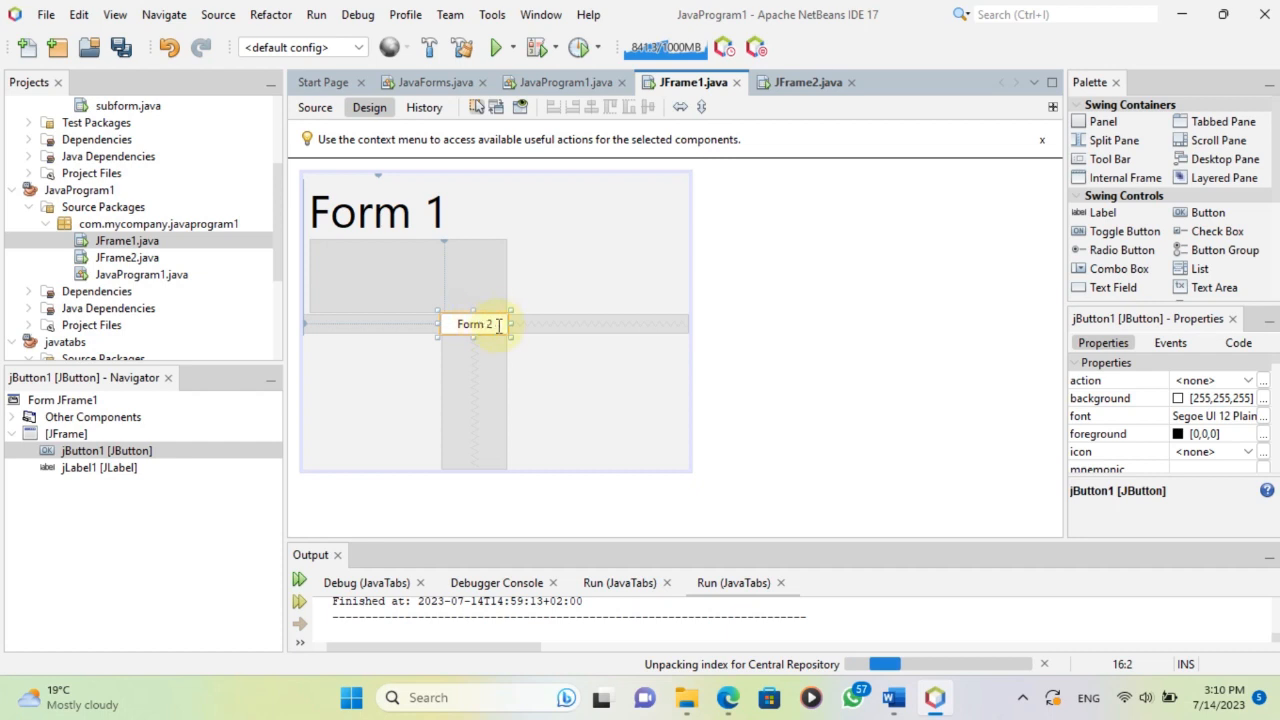
mouse_move(556, 304)
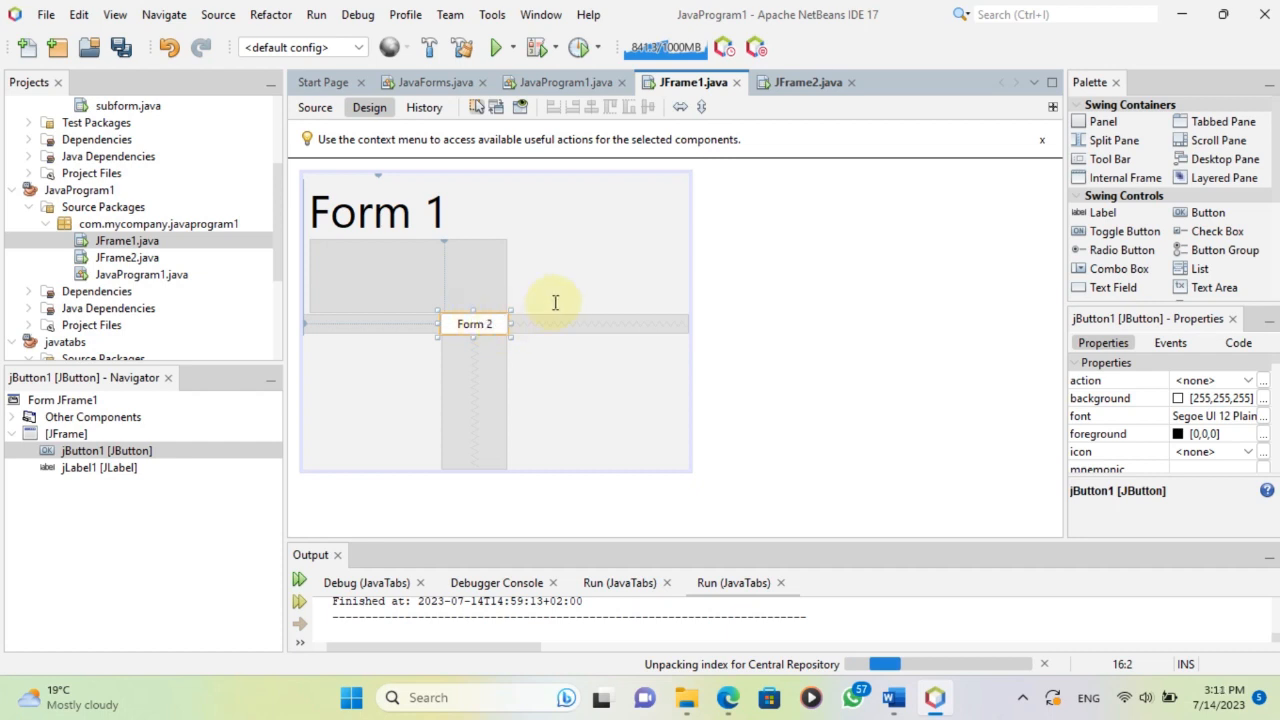
click(314, 108)
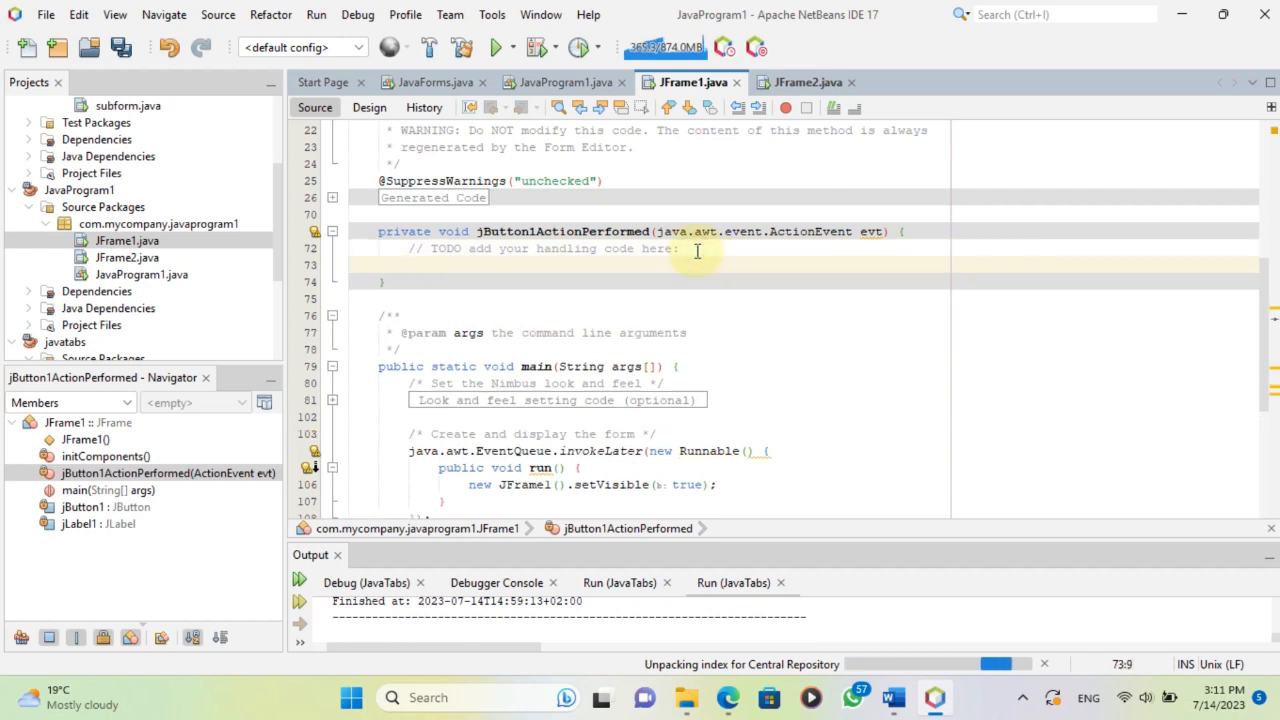
Write JFrame2 jf2 = new JFrame2(); inside the jButton1ActionPerformed handler.
text(jFr)
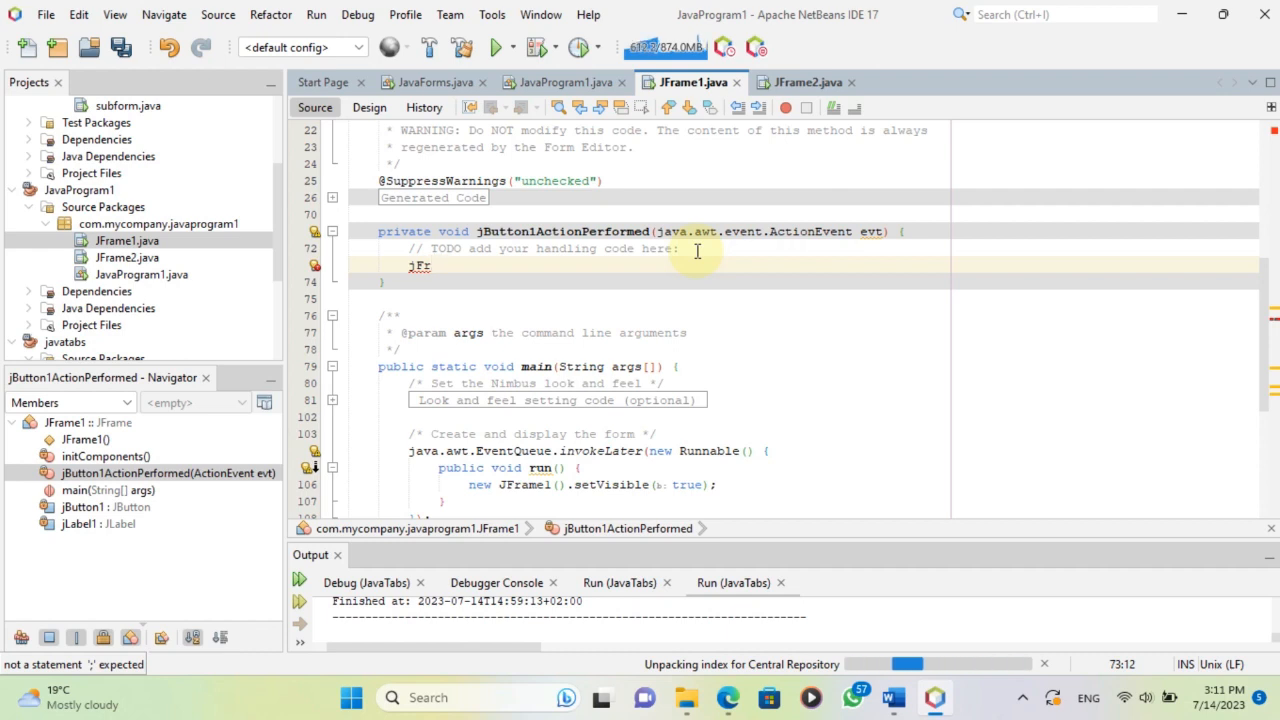
key(BackSpace)
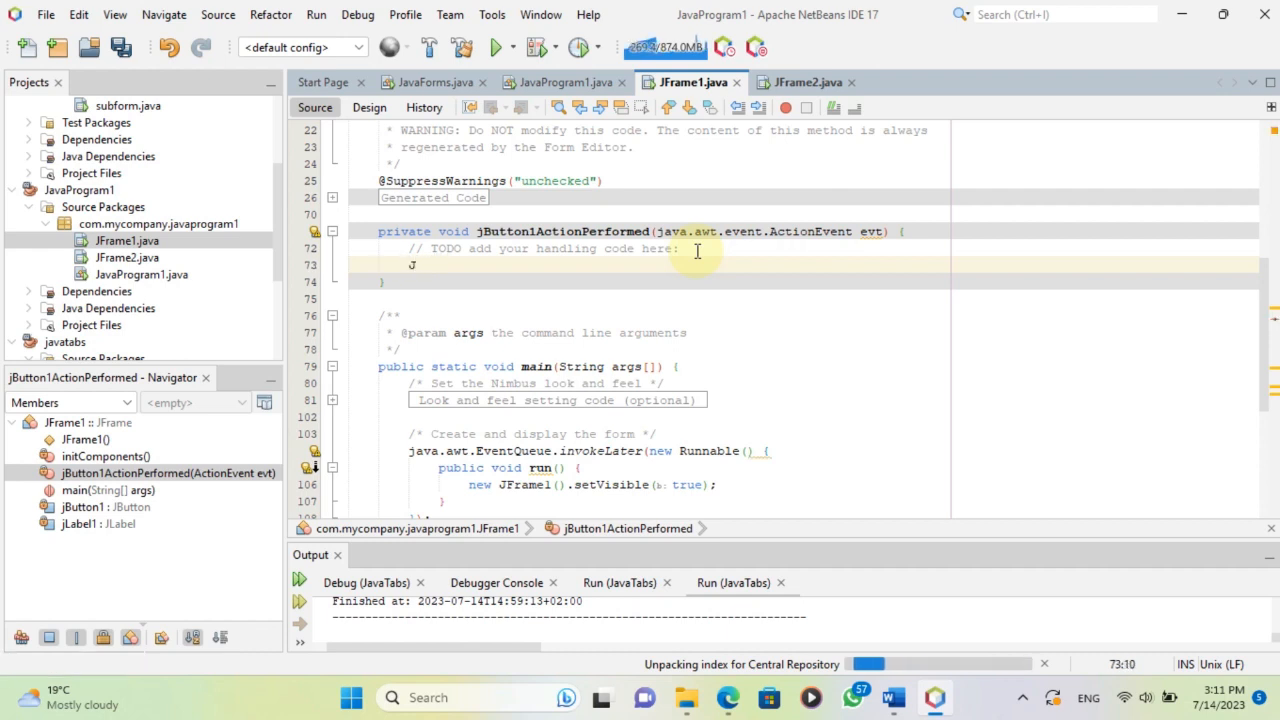
text(Frame2)
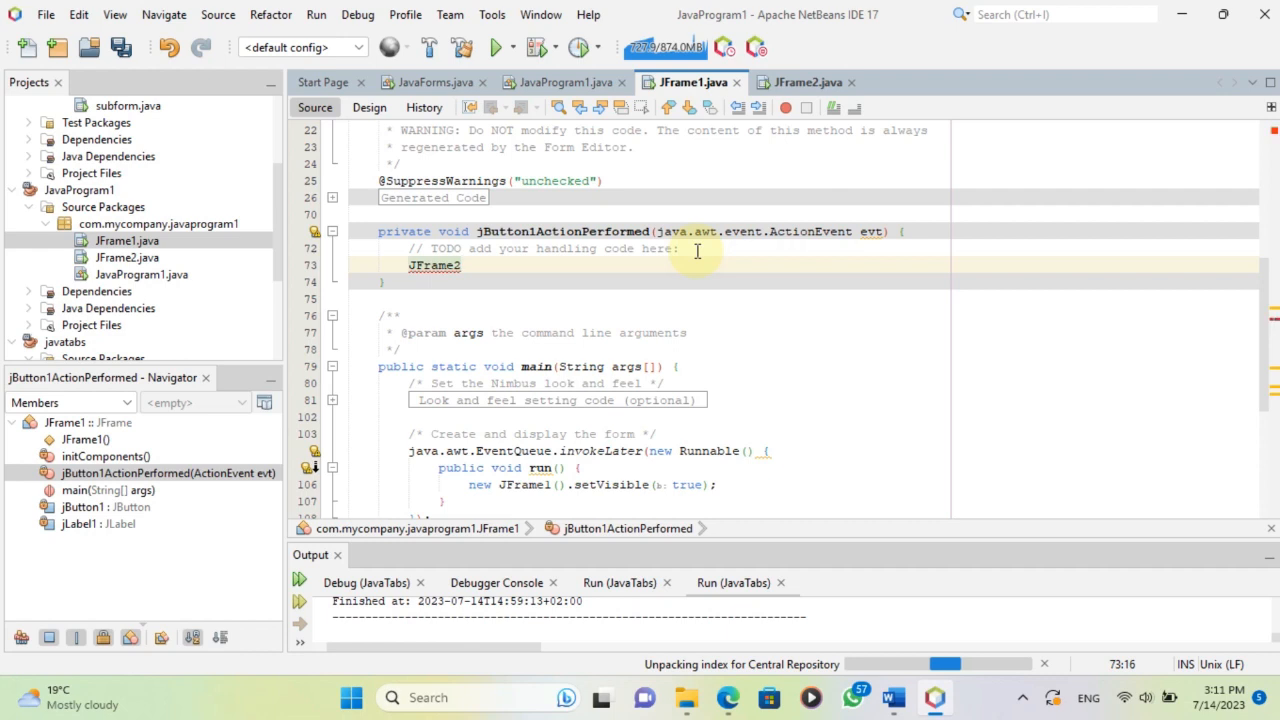
text(jf2)
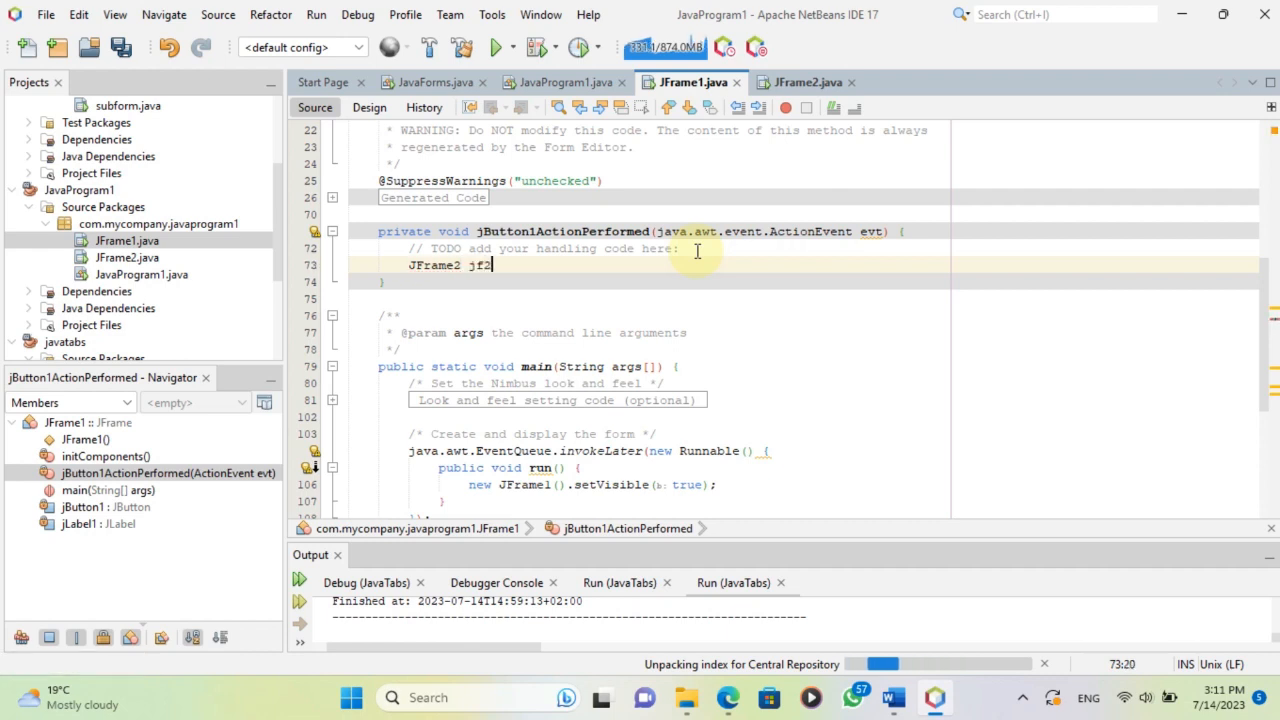
text(= new JFrame2)
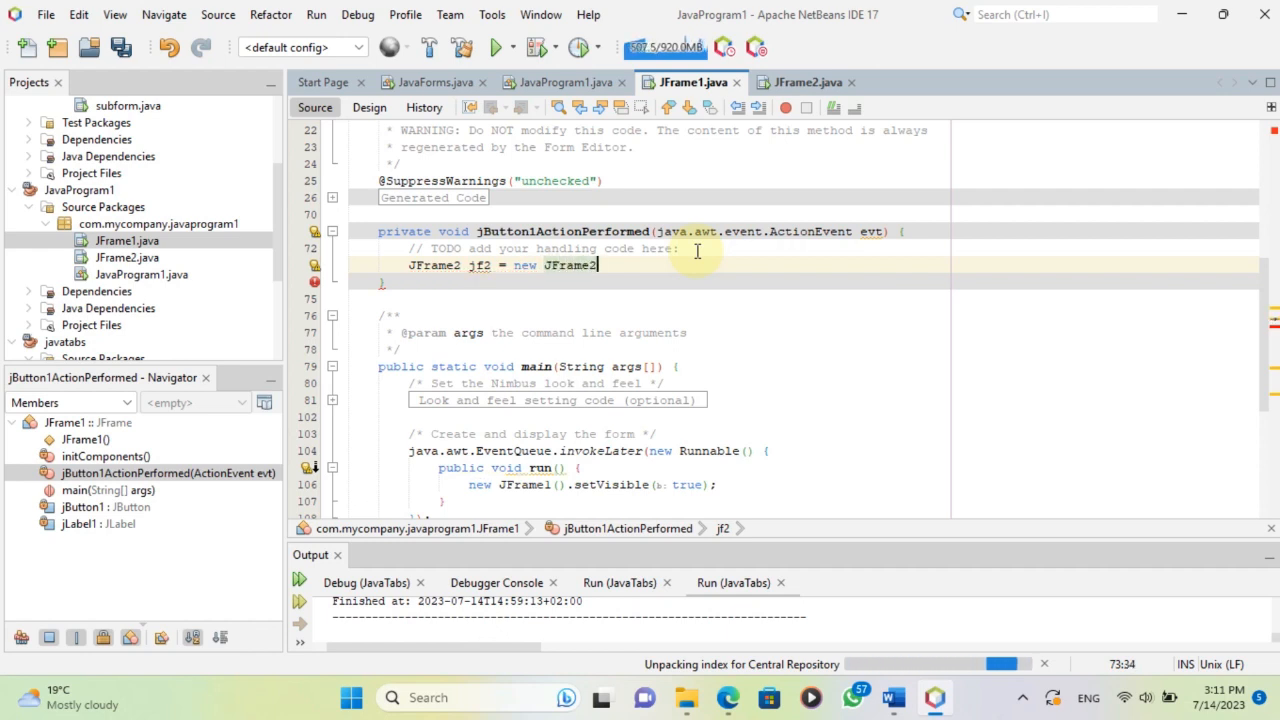
text(()
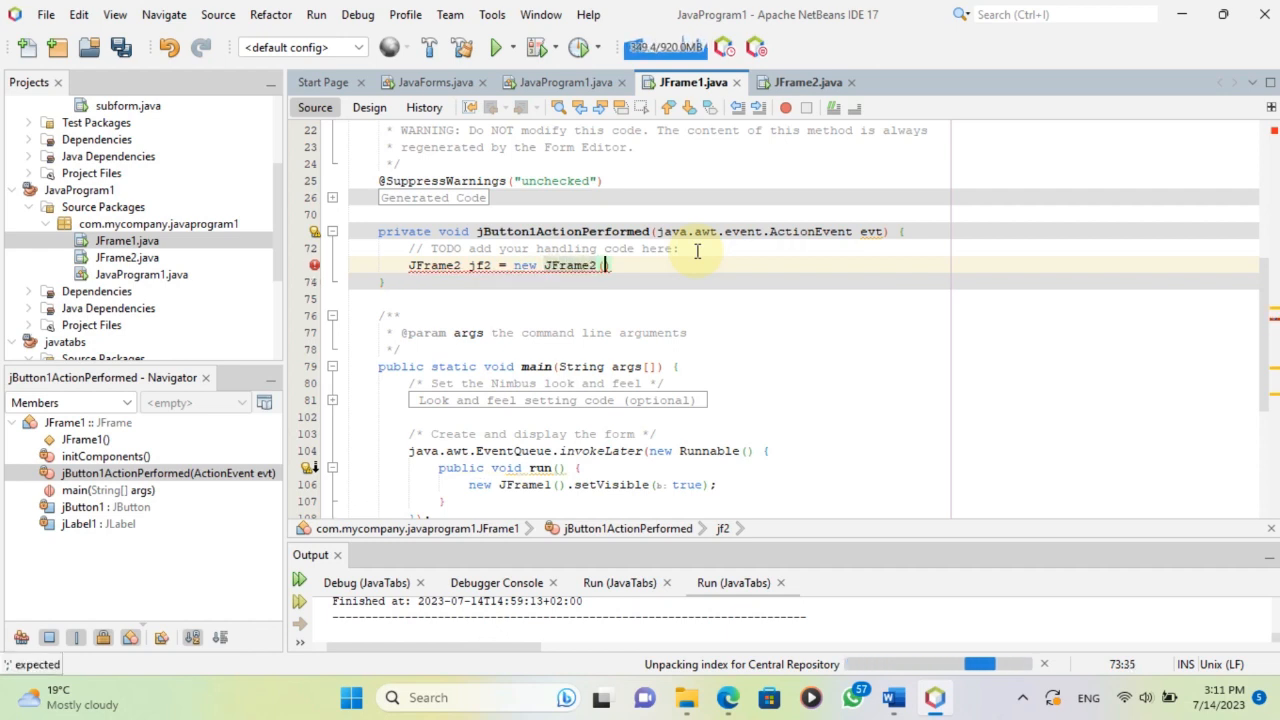
text(())
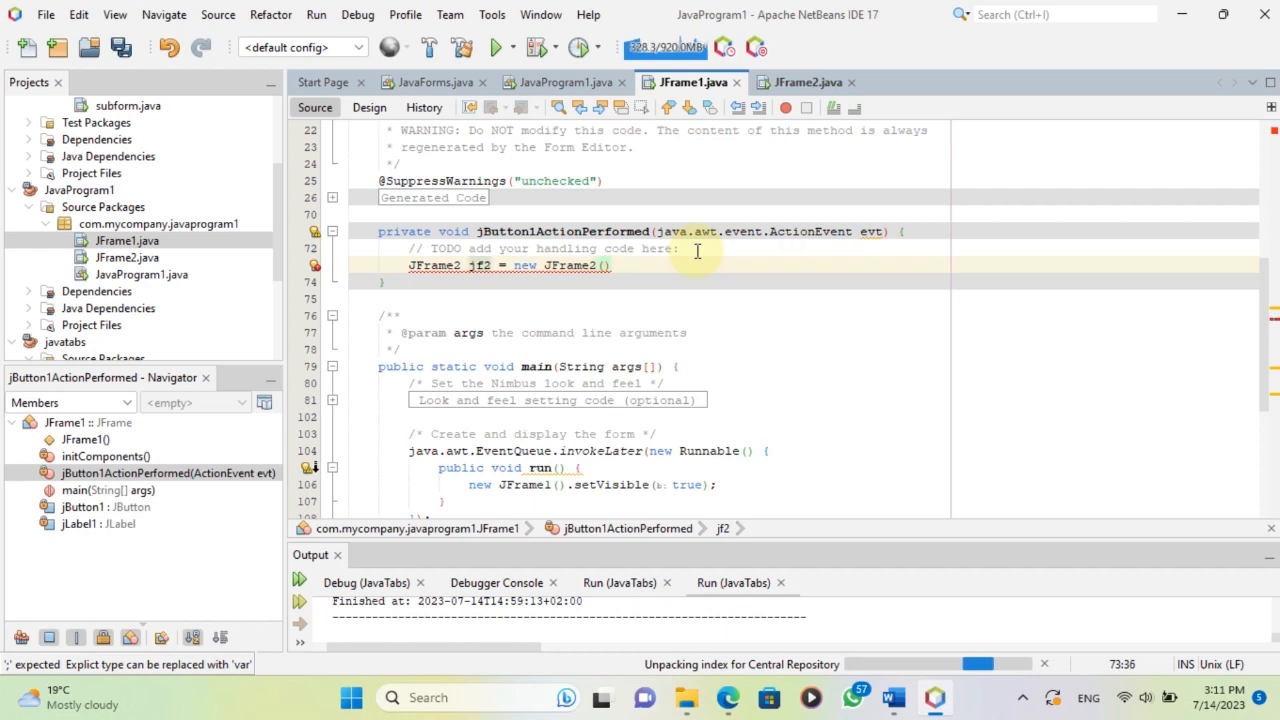